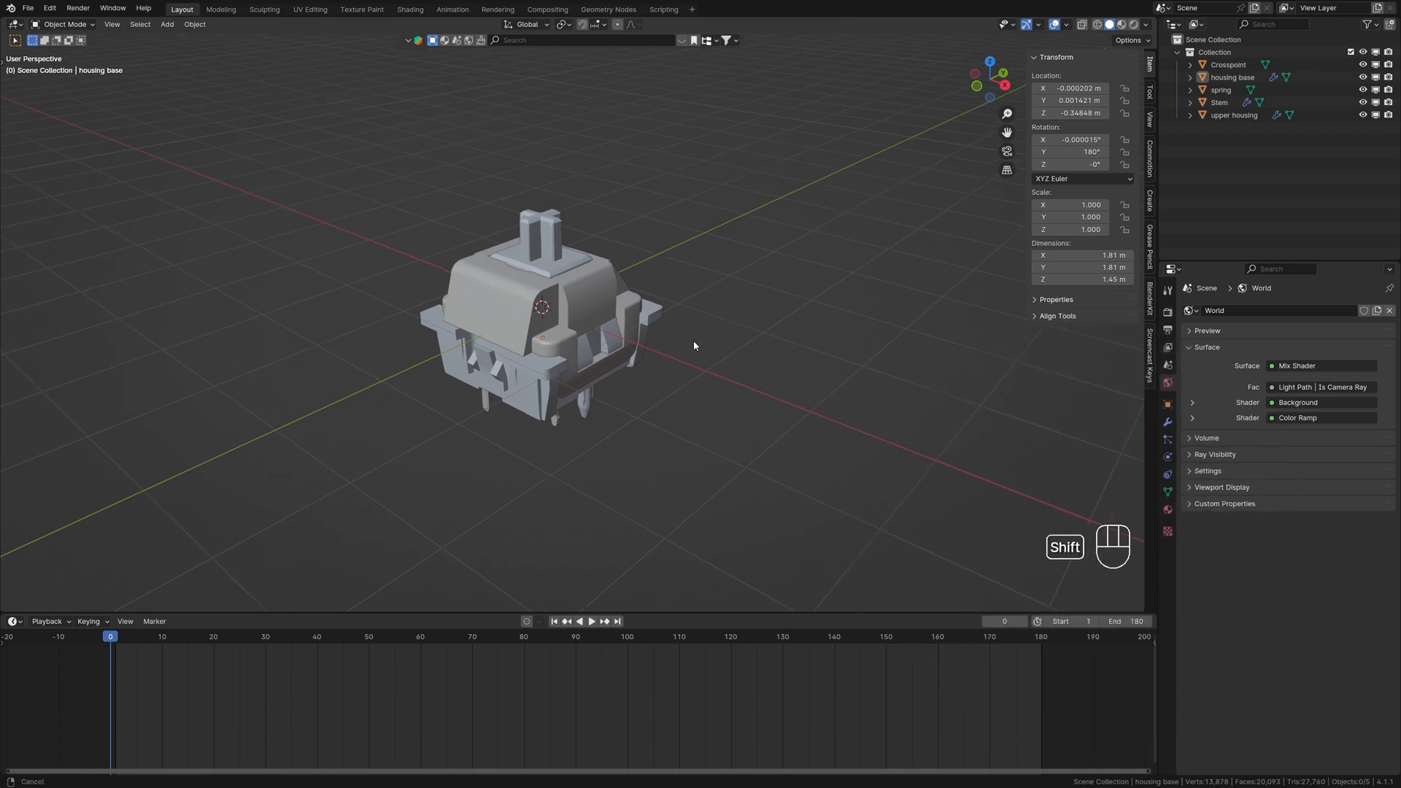
Add a sphere empty, parent every switch part to it, and rename it Switch
key(shift+a)
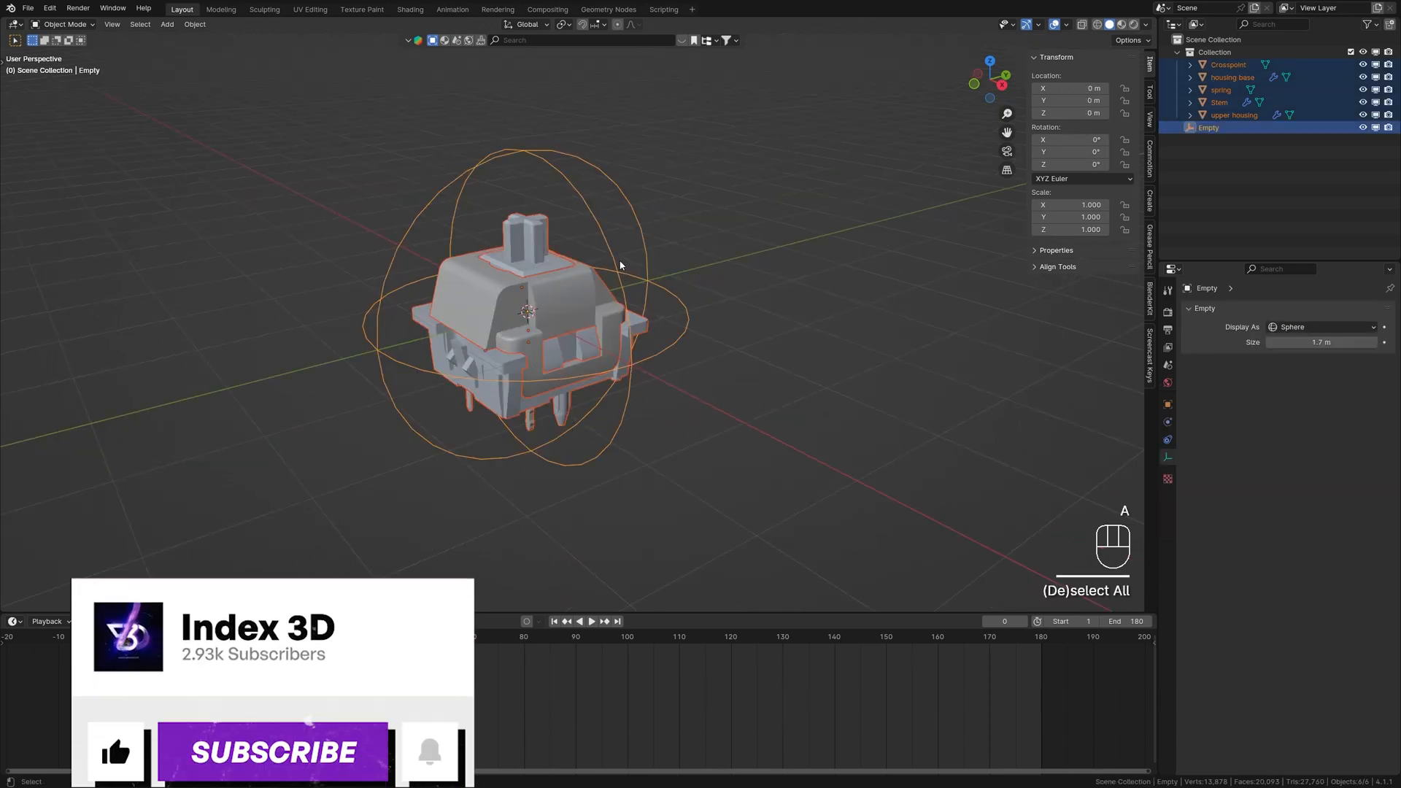
key(ctrl+p)
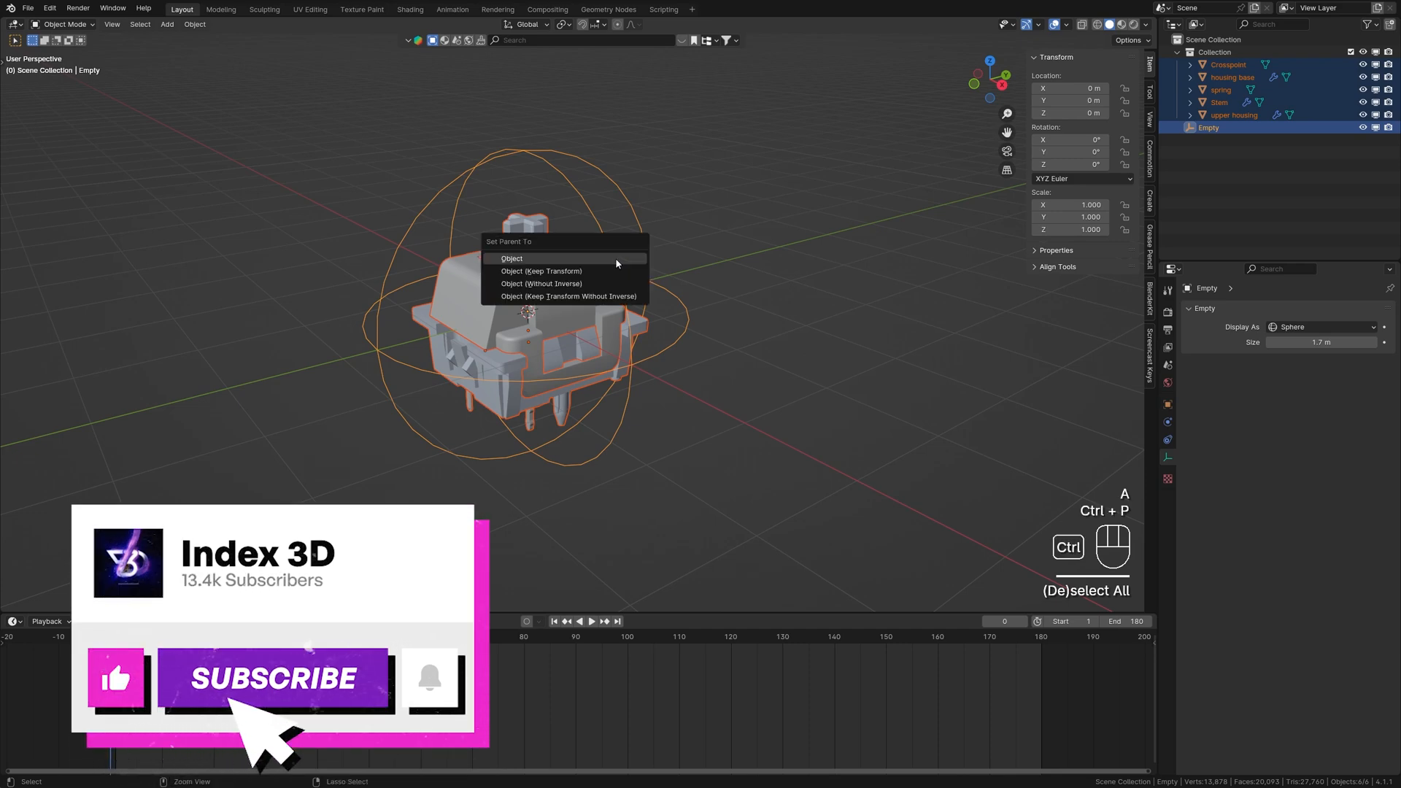
click(511, 259)
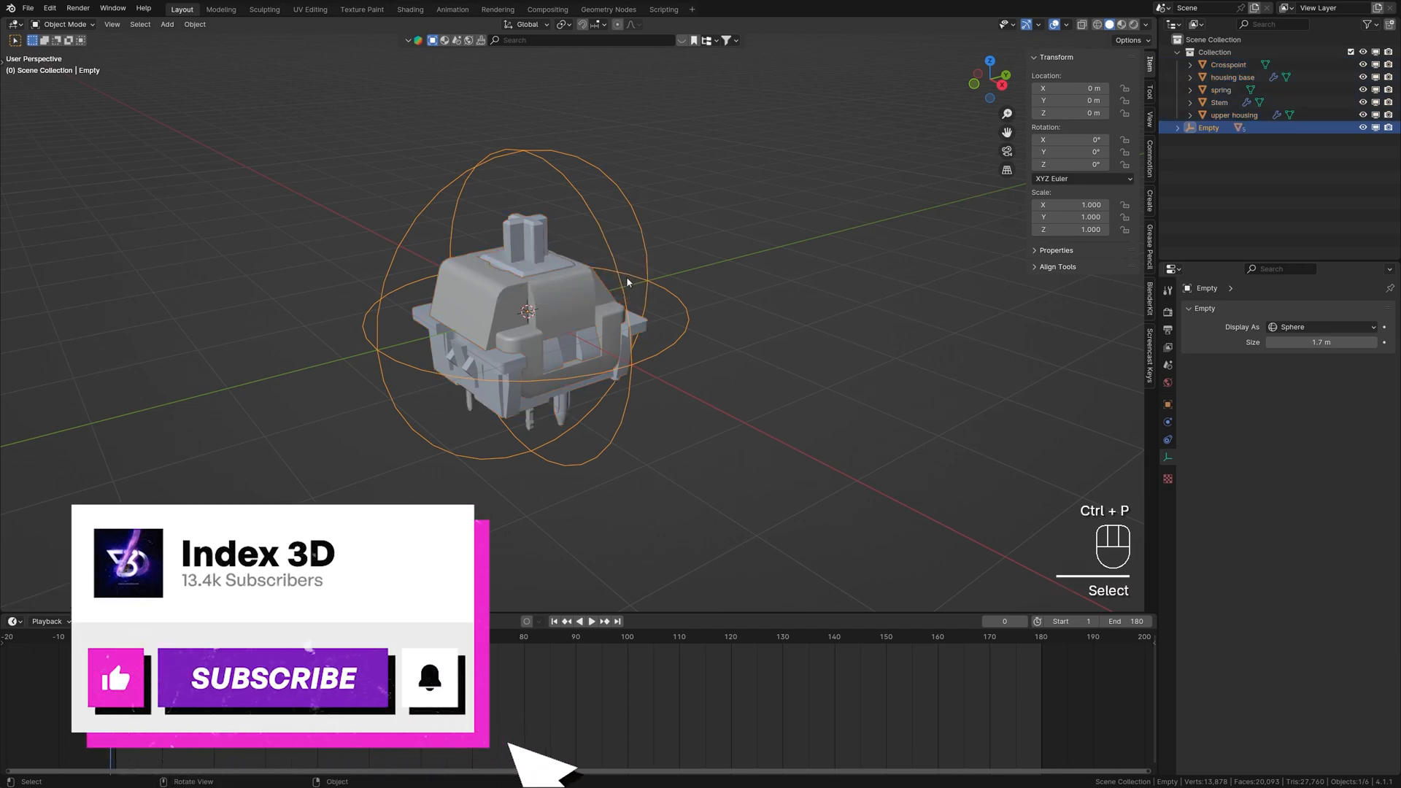
key(g)
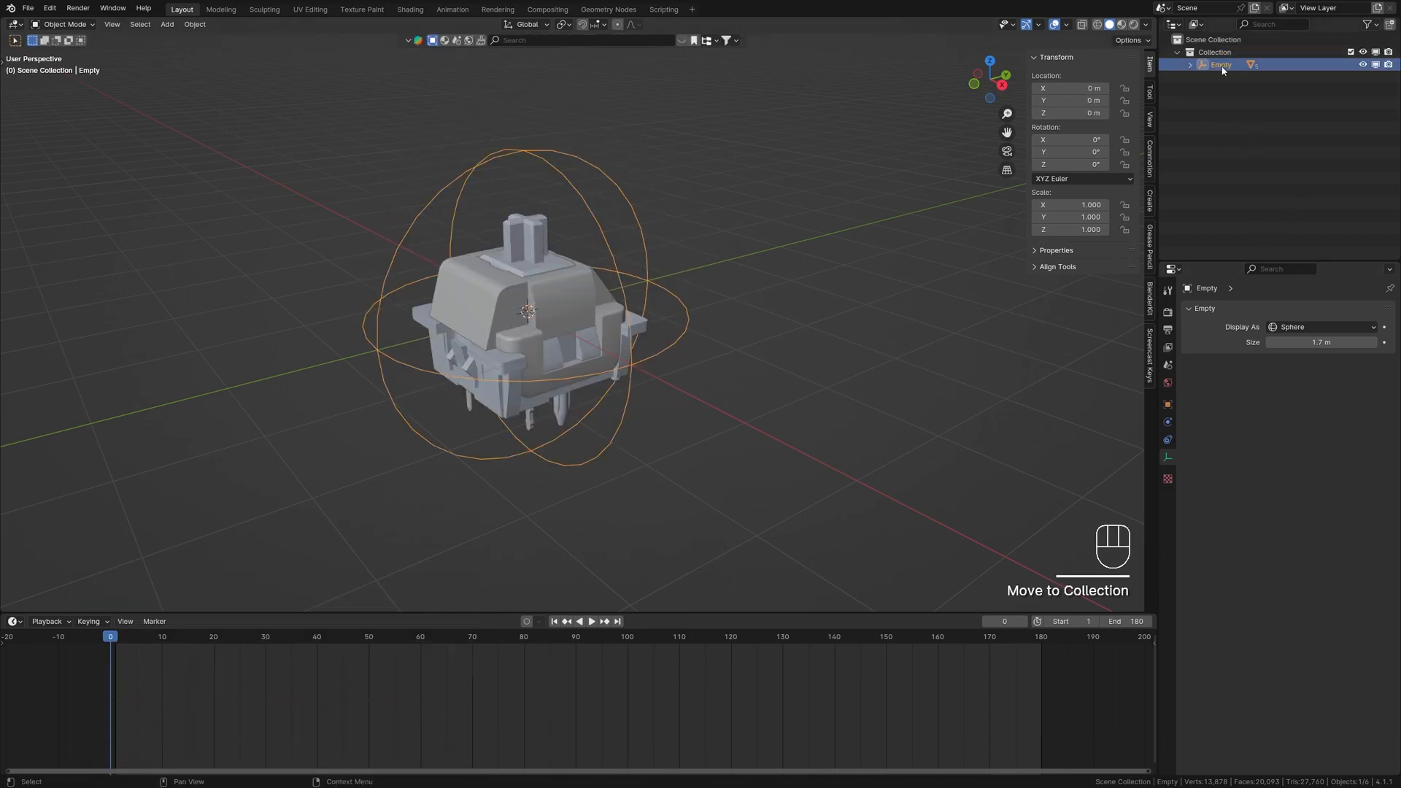
key(backspace)
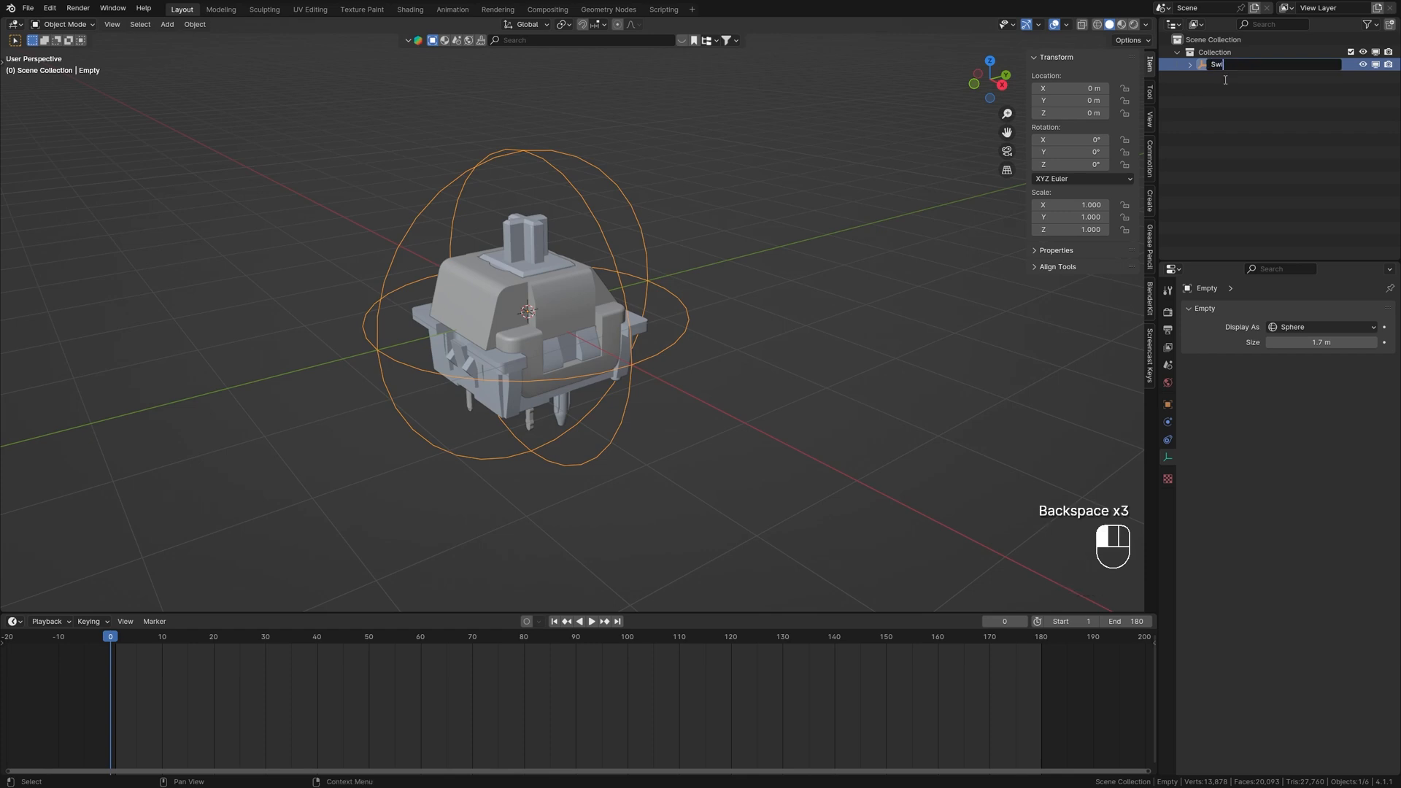
key(enter)
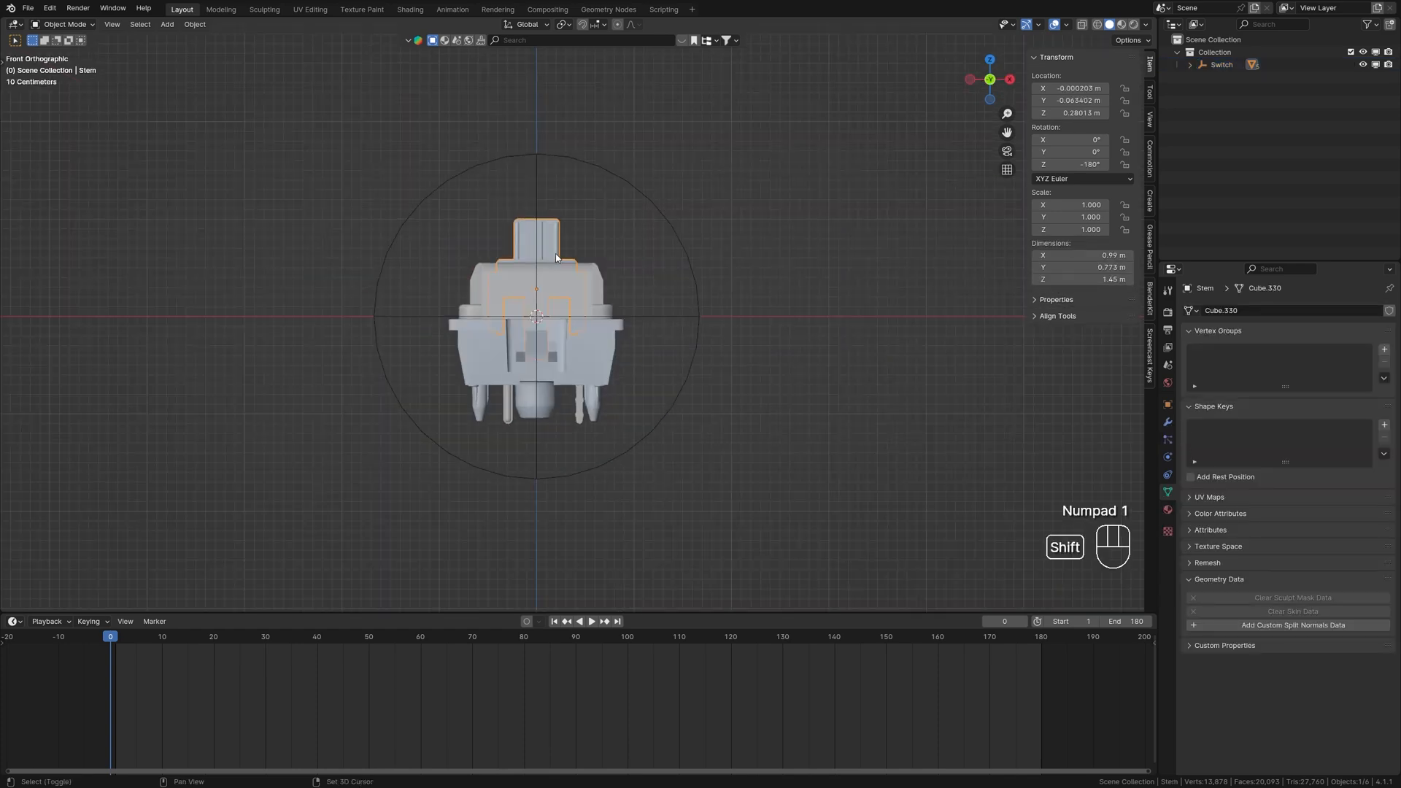
Keyframe the Stem's resting location at frame 0 and pressed-down location at frame 30
key(k)
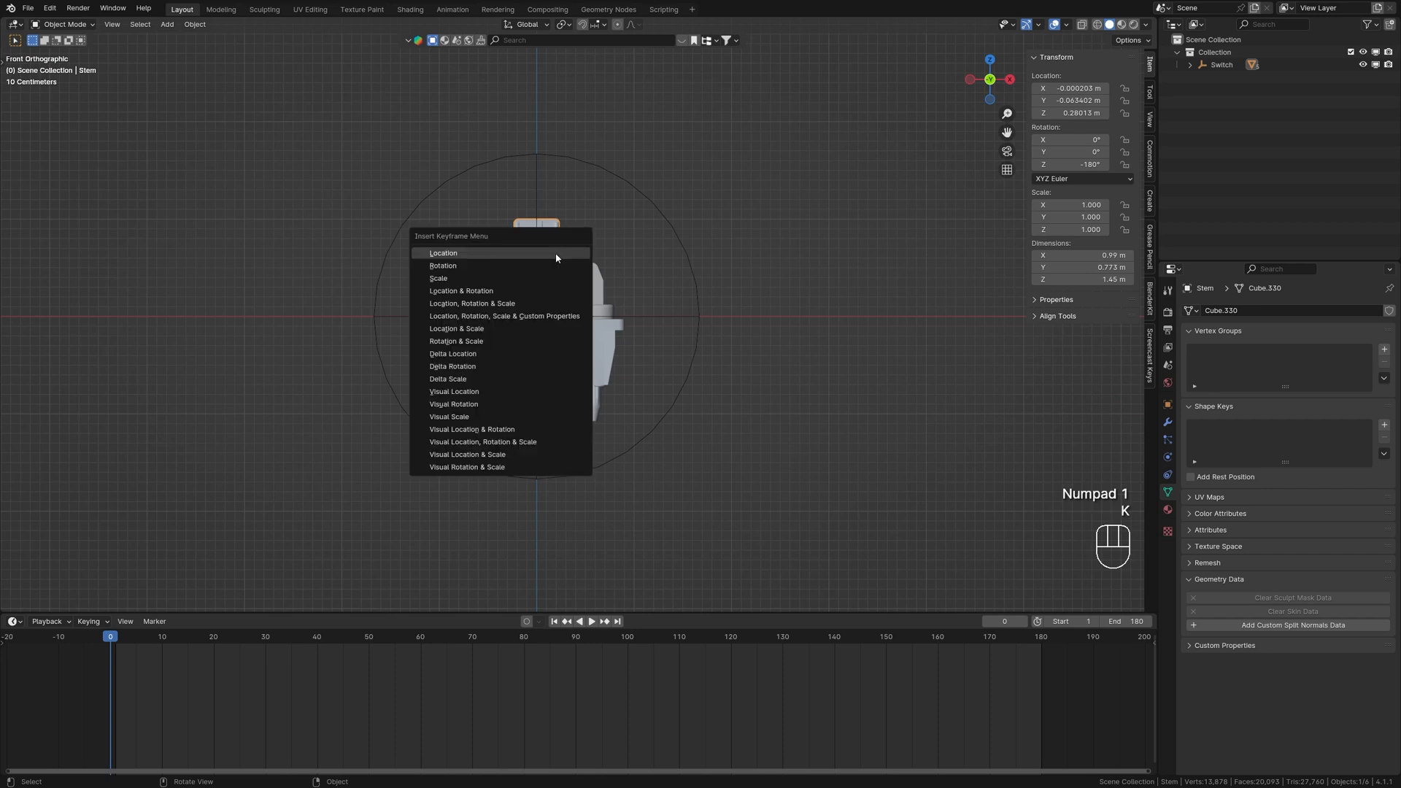
click(443, 253)
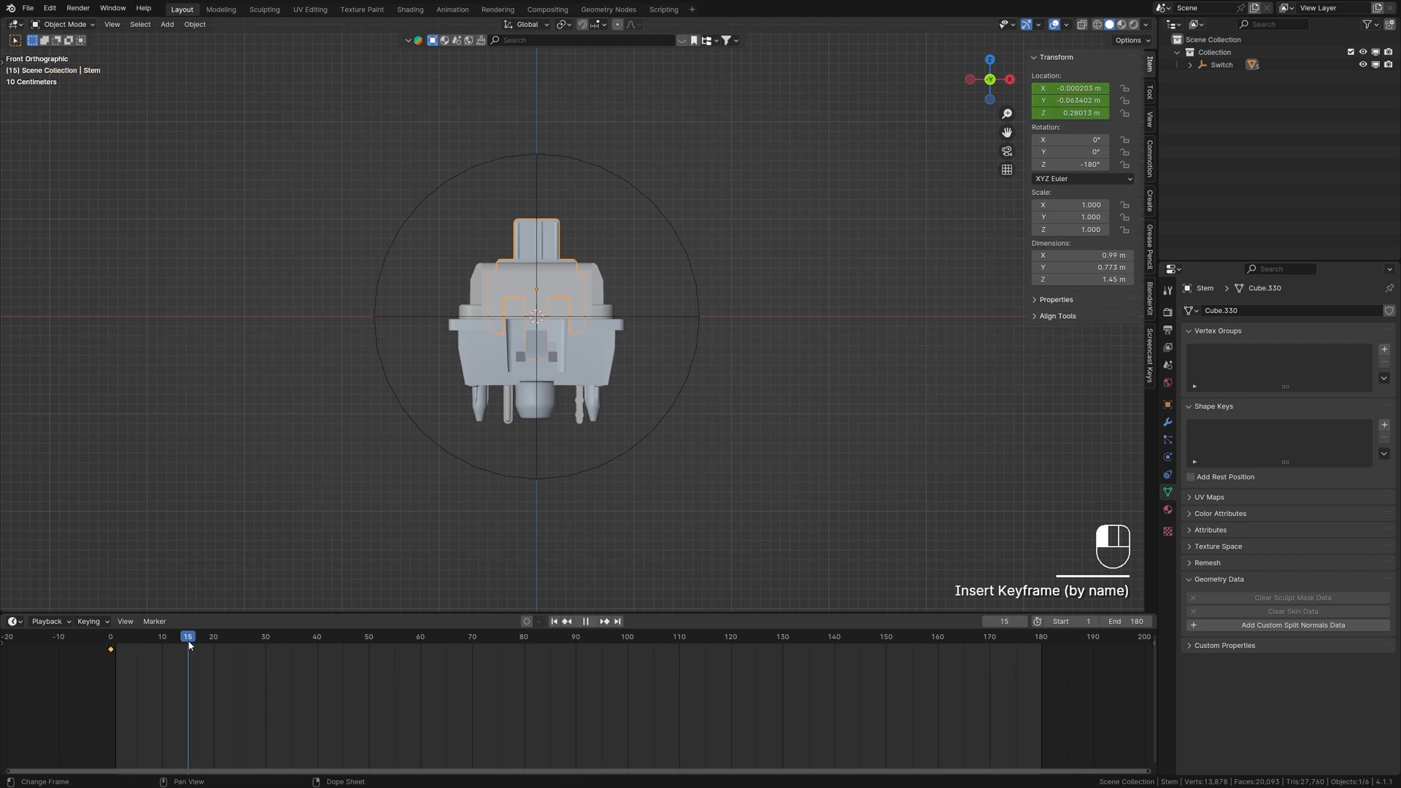
click(265, 636)
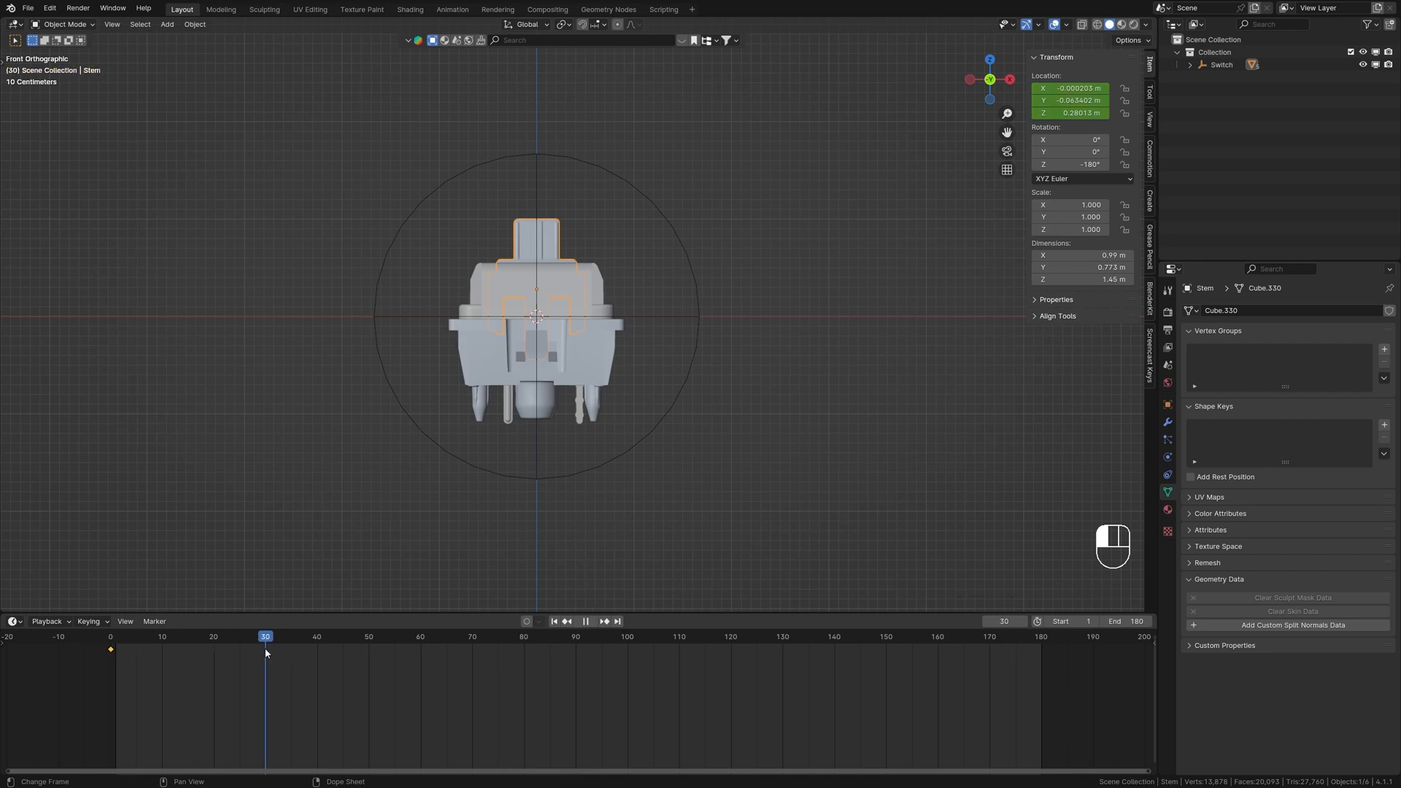
key(g)
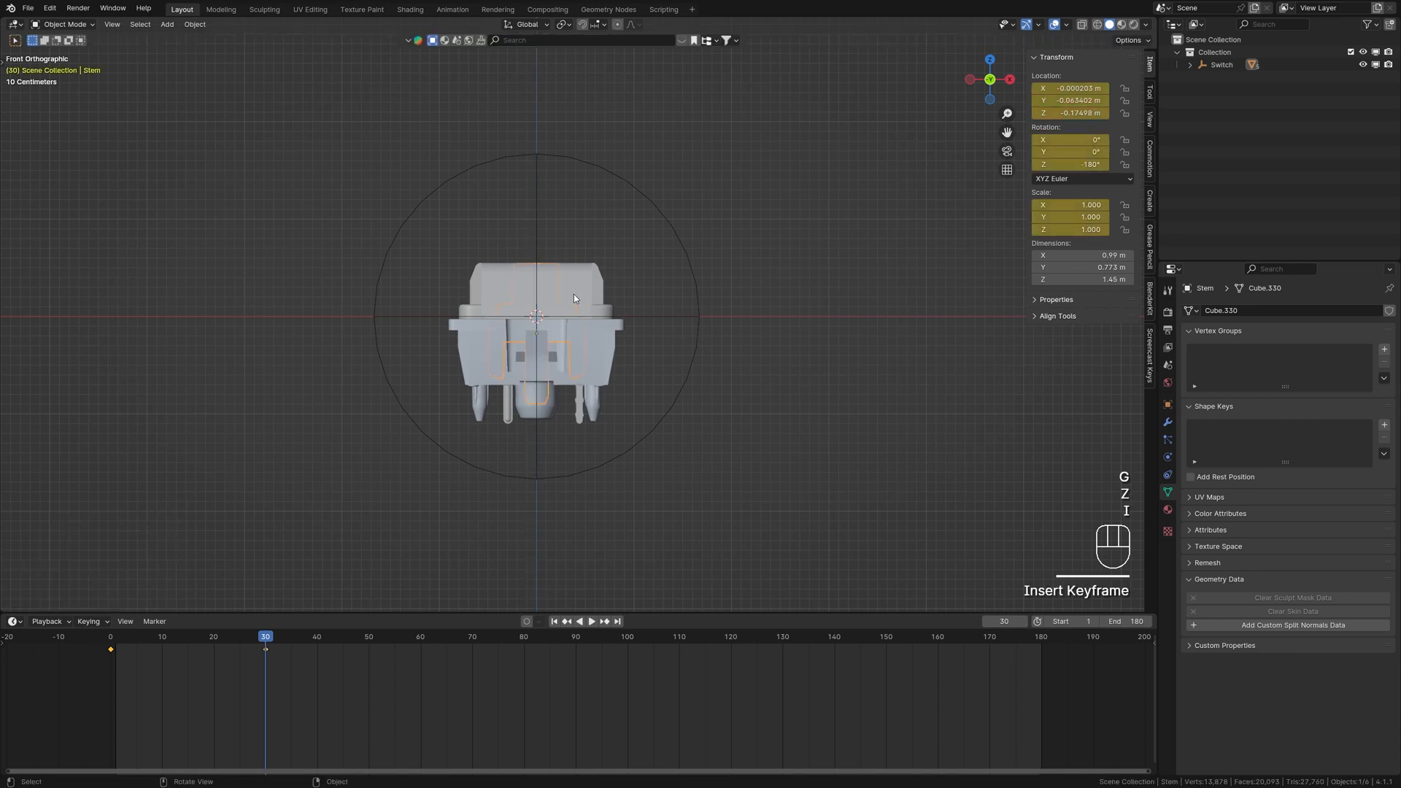
key(i)
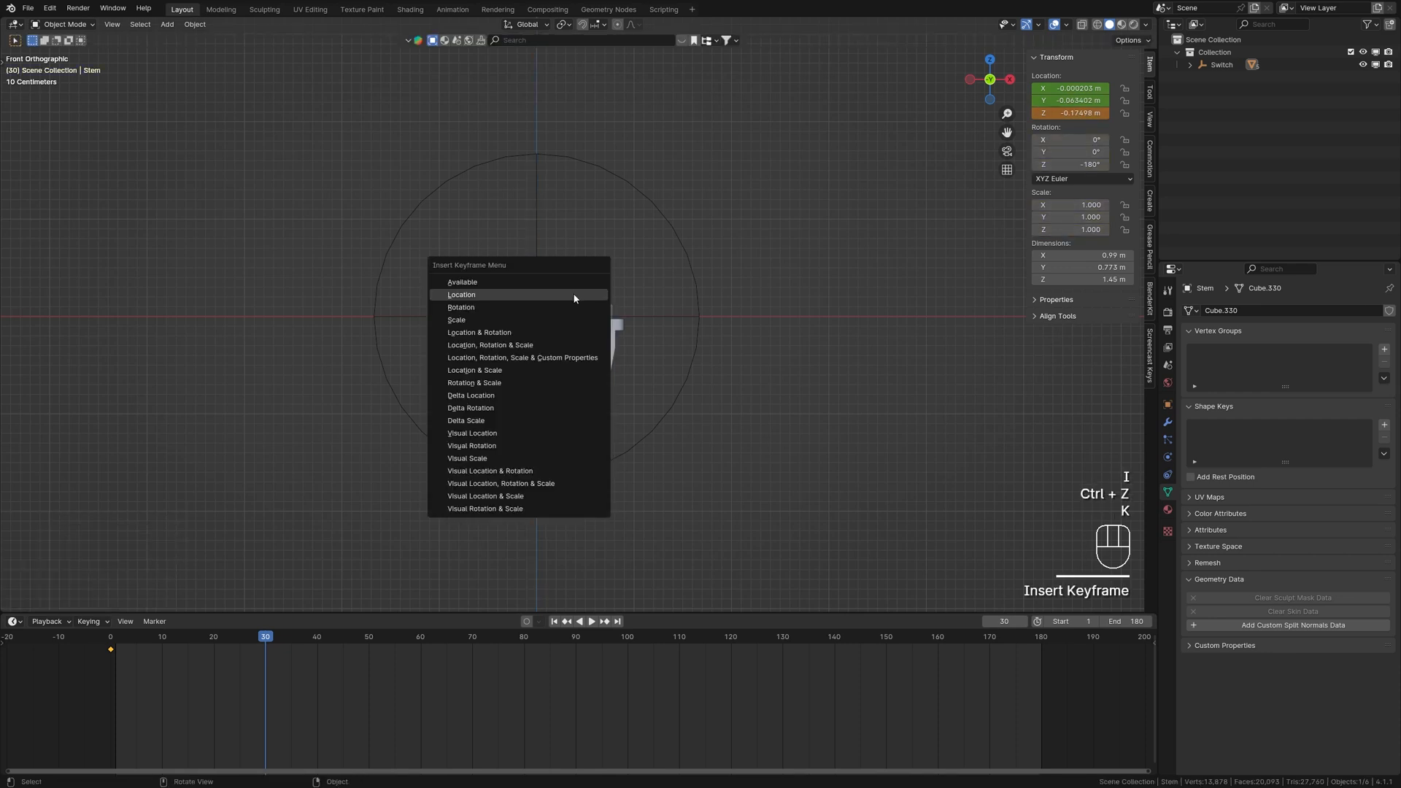
click(462, 294)
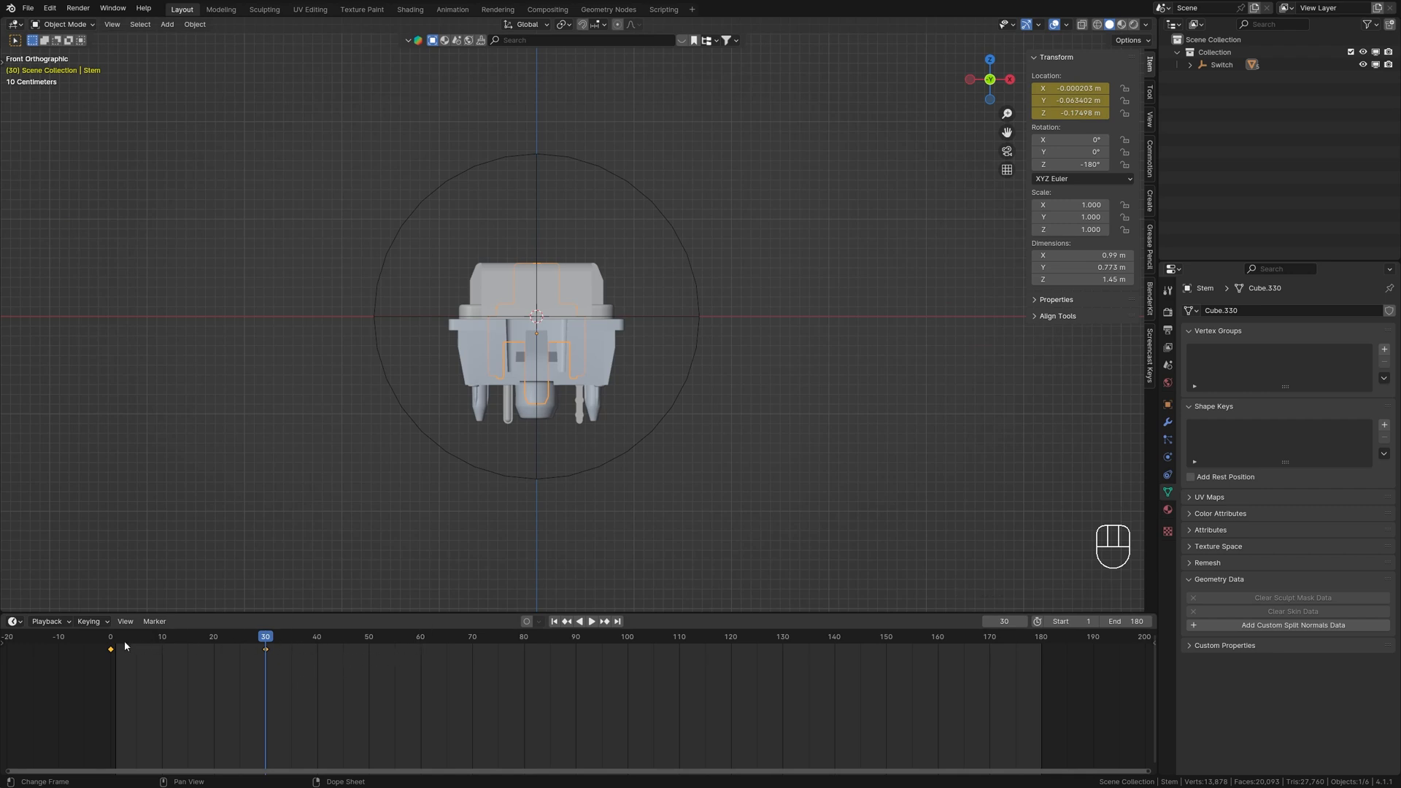
Paste the Stem keyframes along the timeline to repeat the press cycle
click(590, 621)
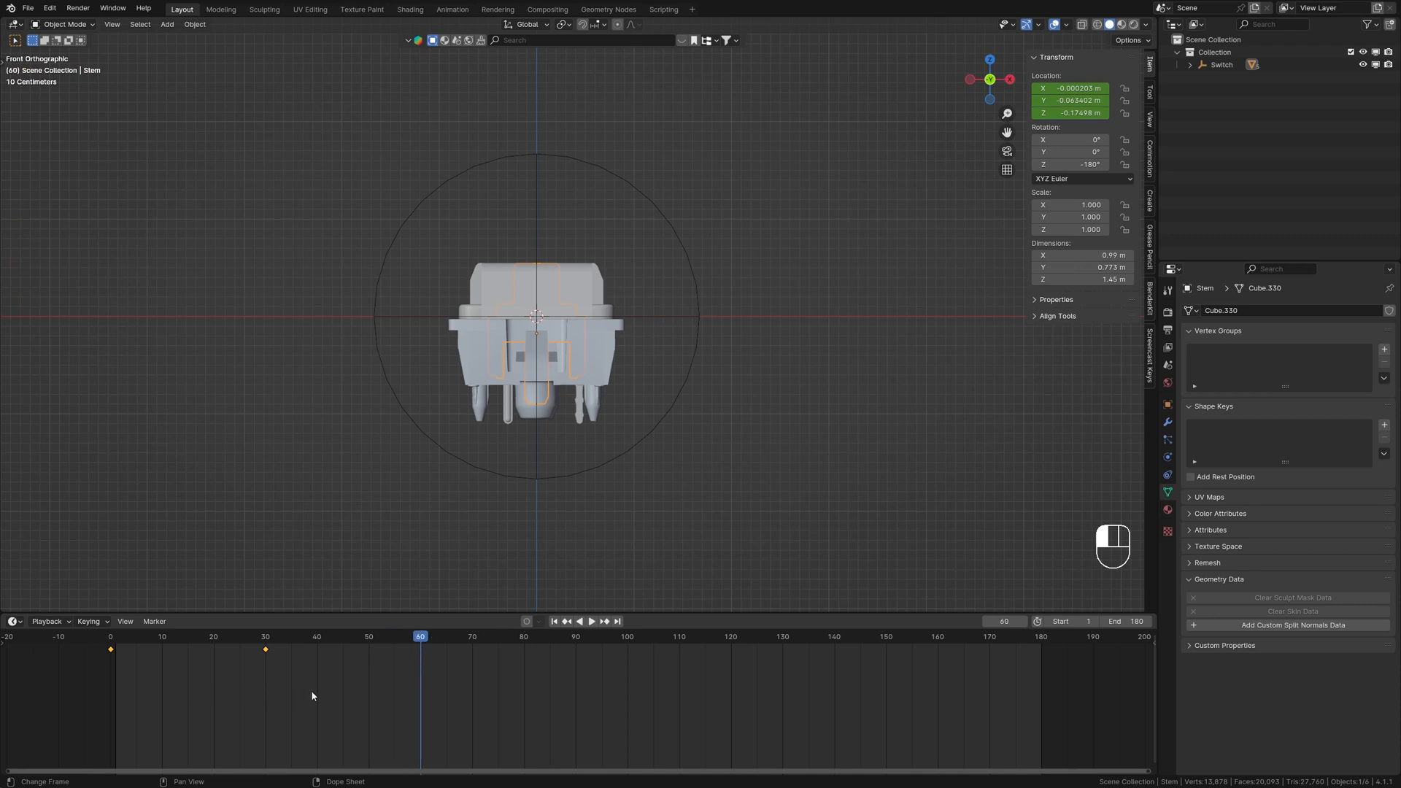
key(ctrl+v)
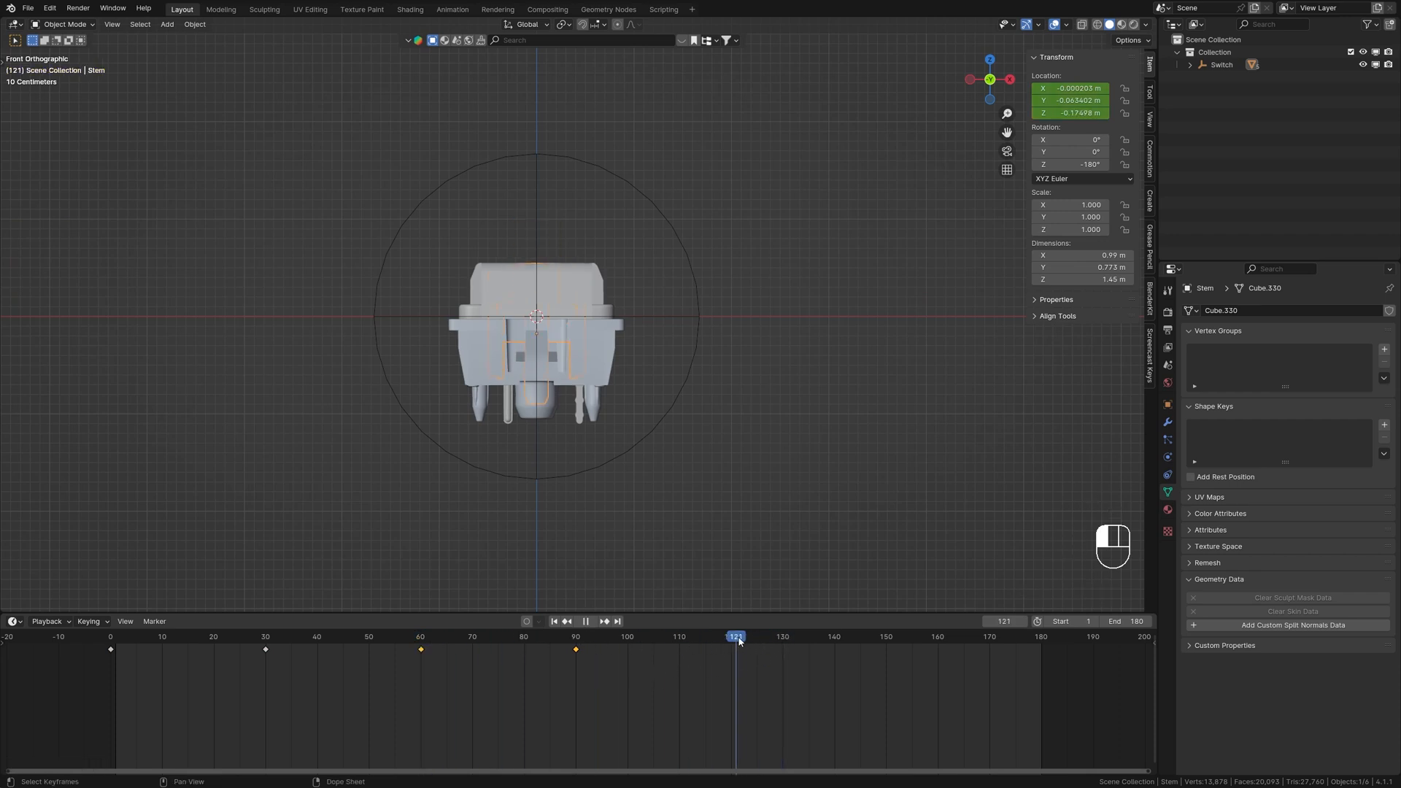
key(ctrl+v)
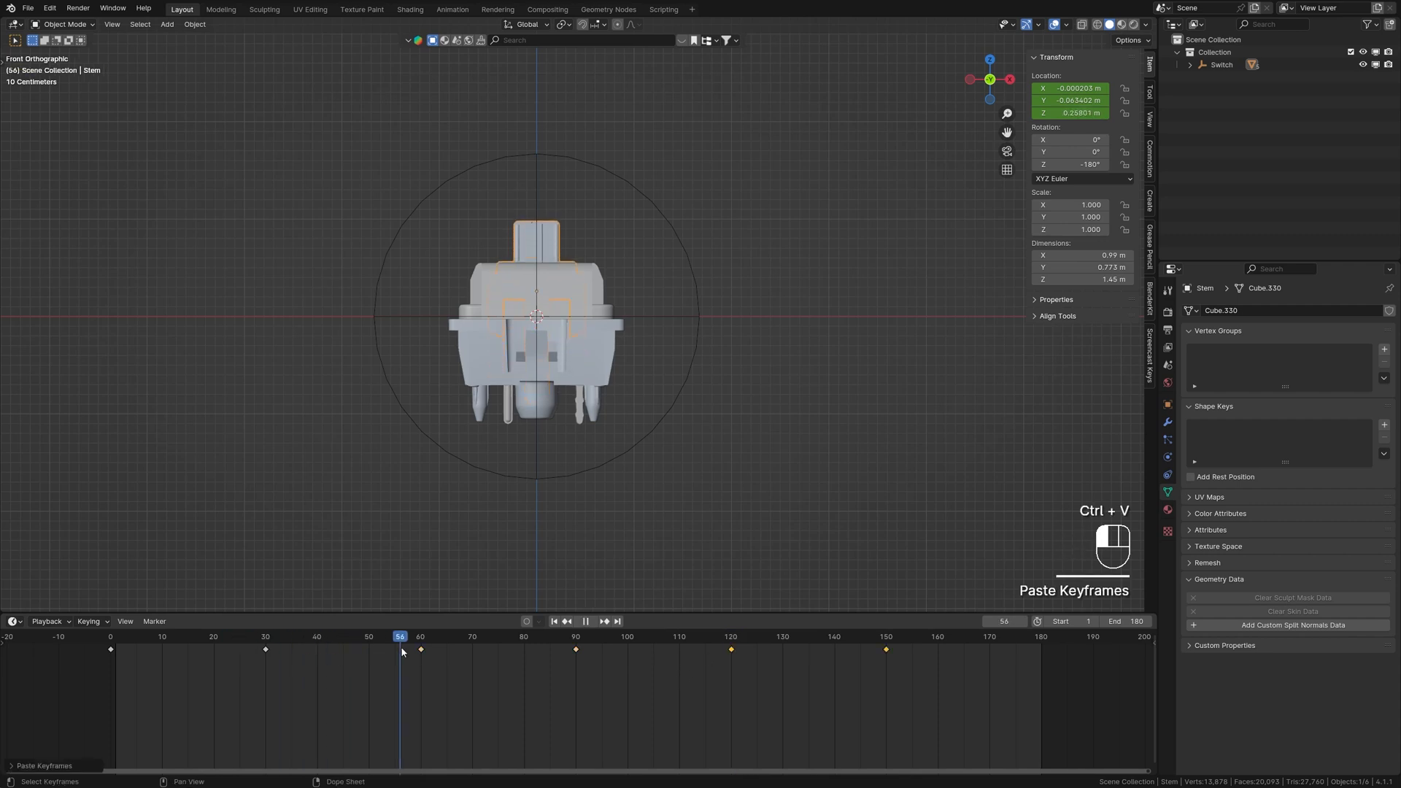
click(911, 637)
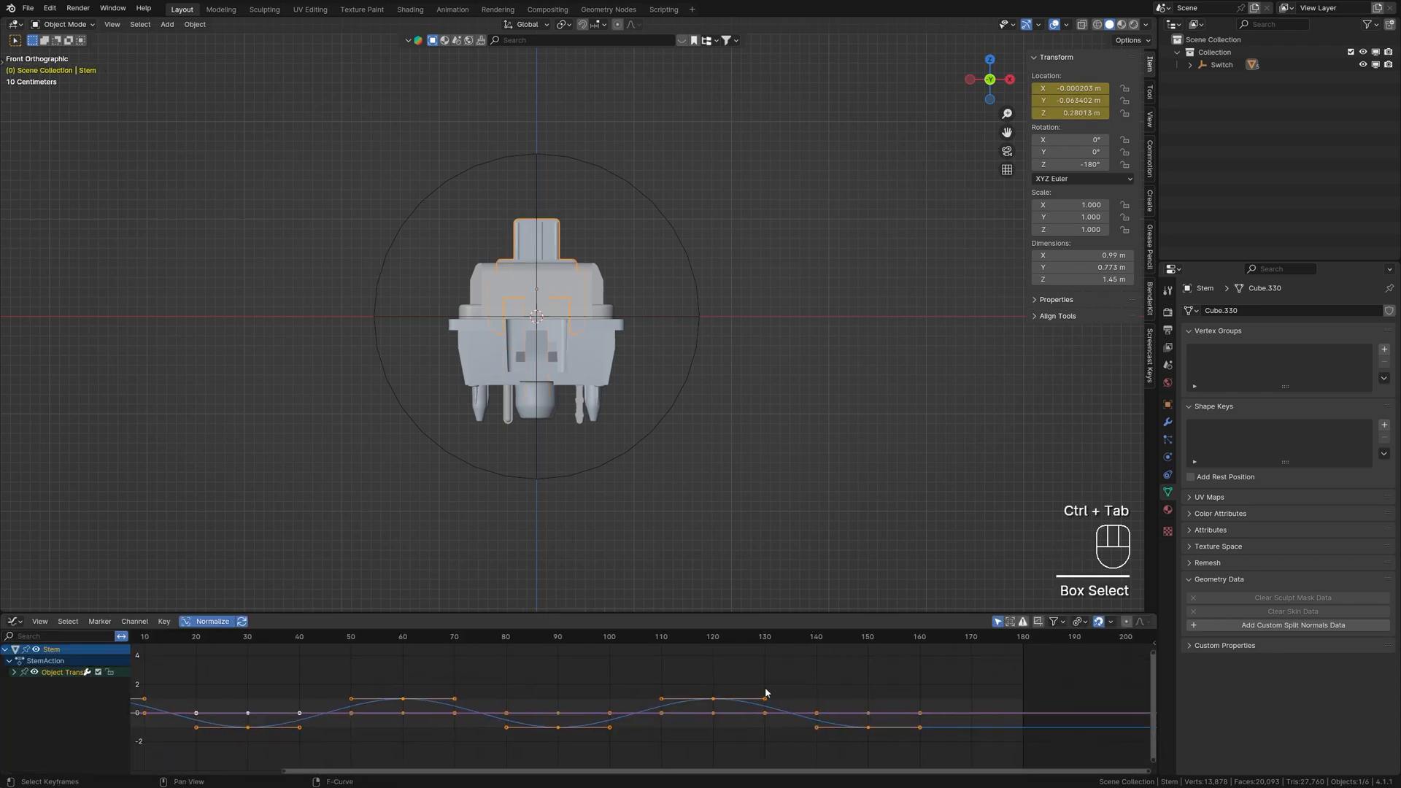
Select keyframes on the Stem's Z Location curve and reshape them into flat-topped presses
click(1080, 621)
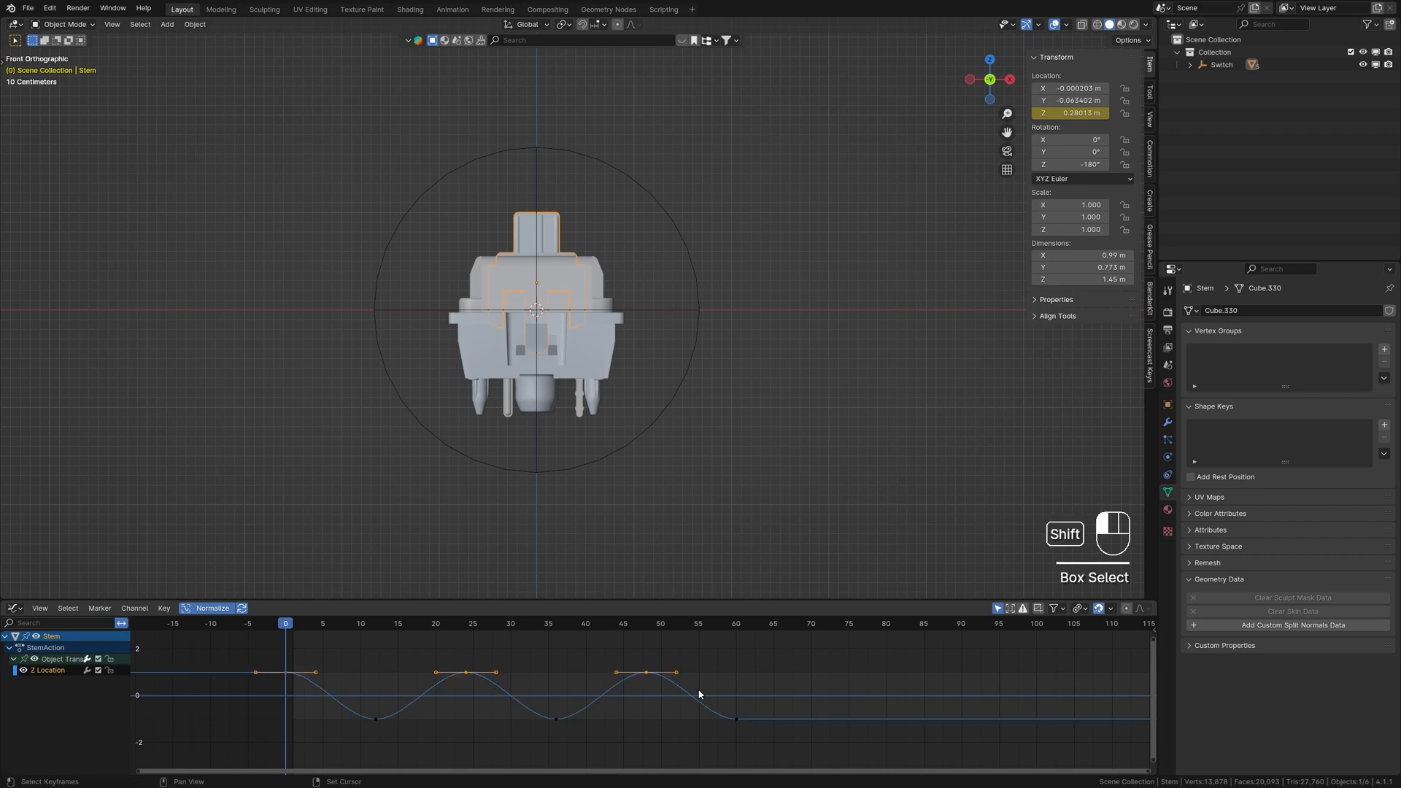
key(space)
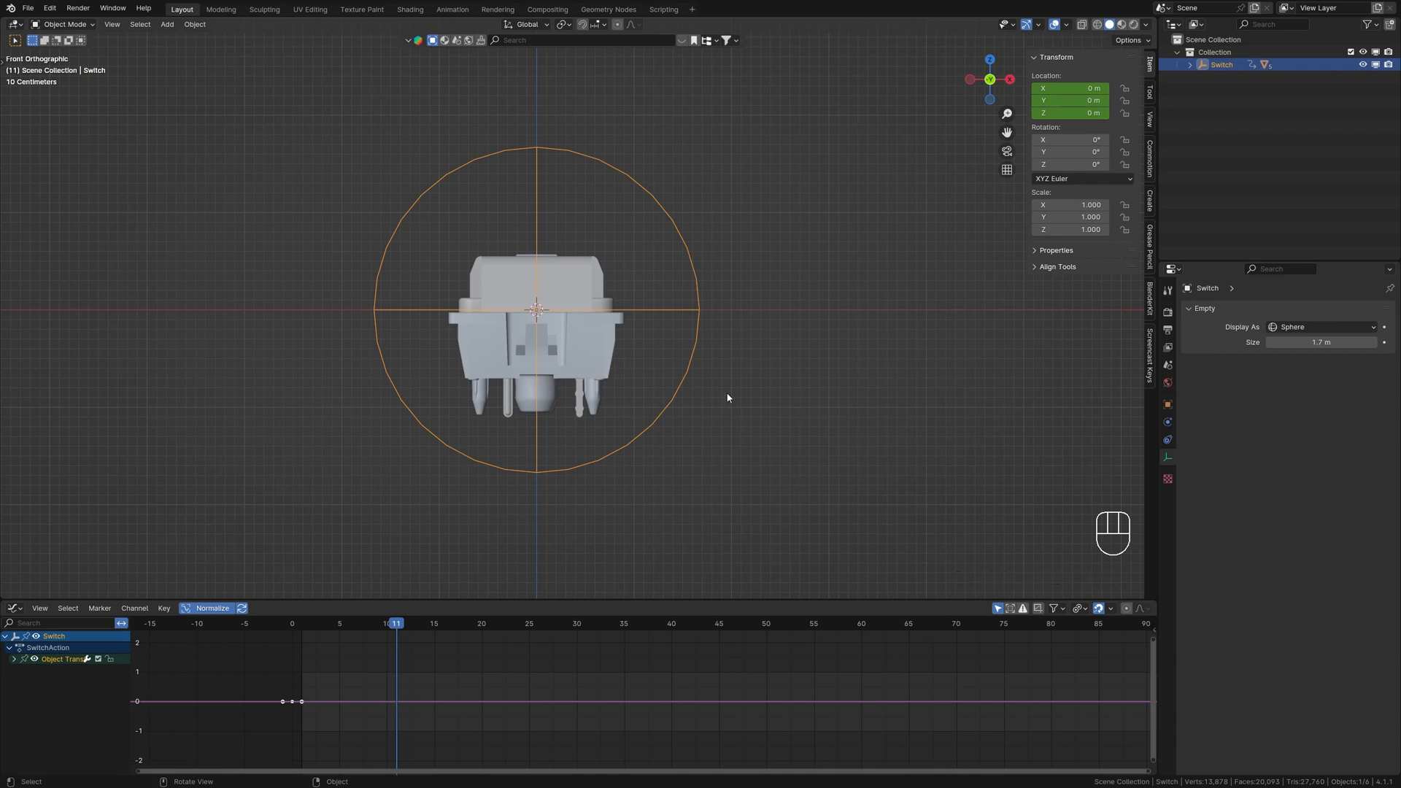
Move the Switch empty down and keyframe its lowered location
key(g)
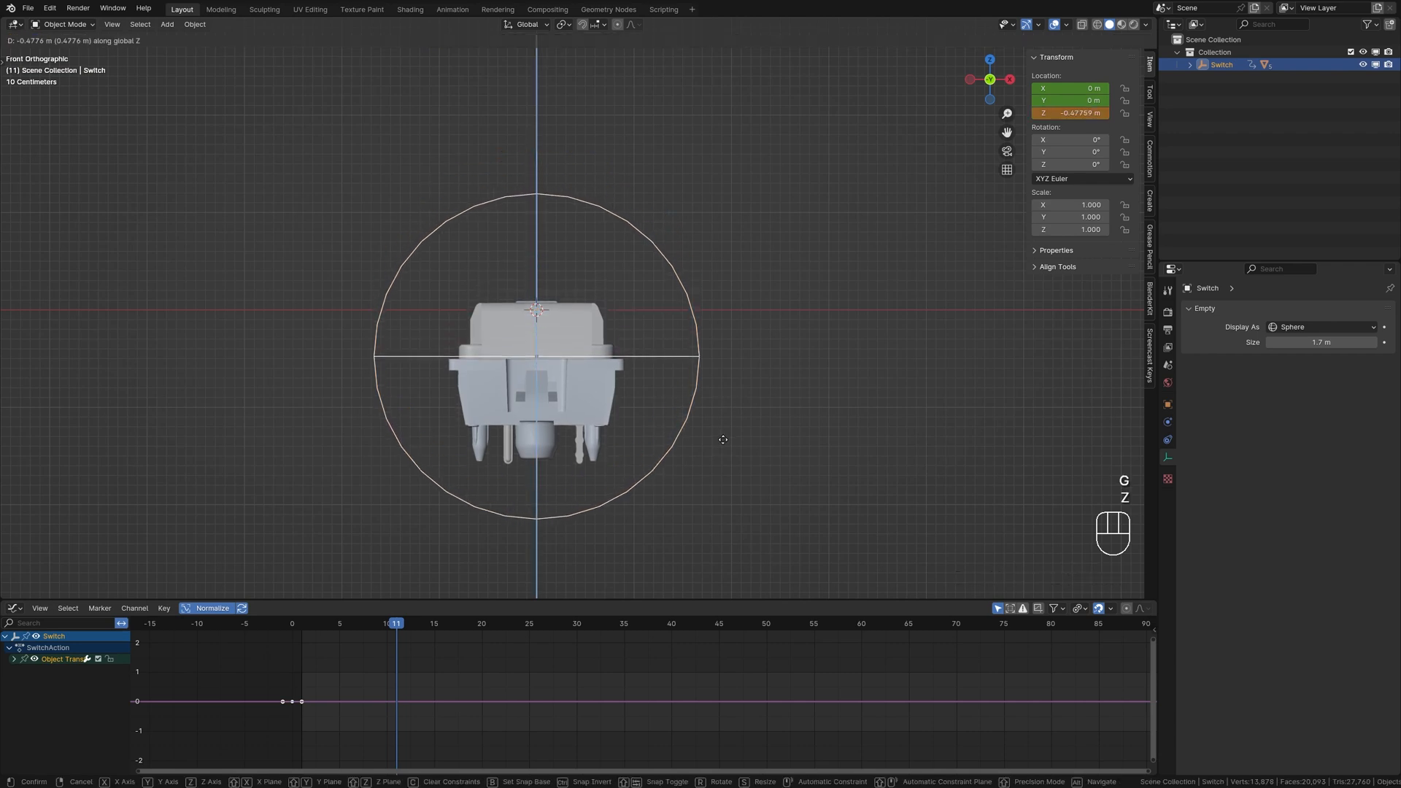
key(i)
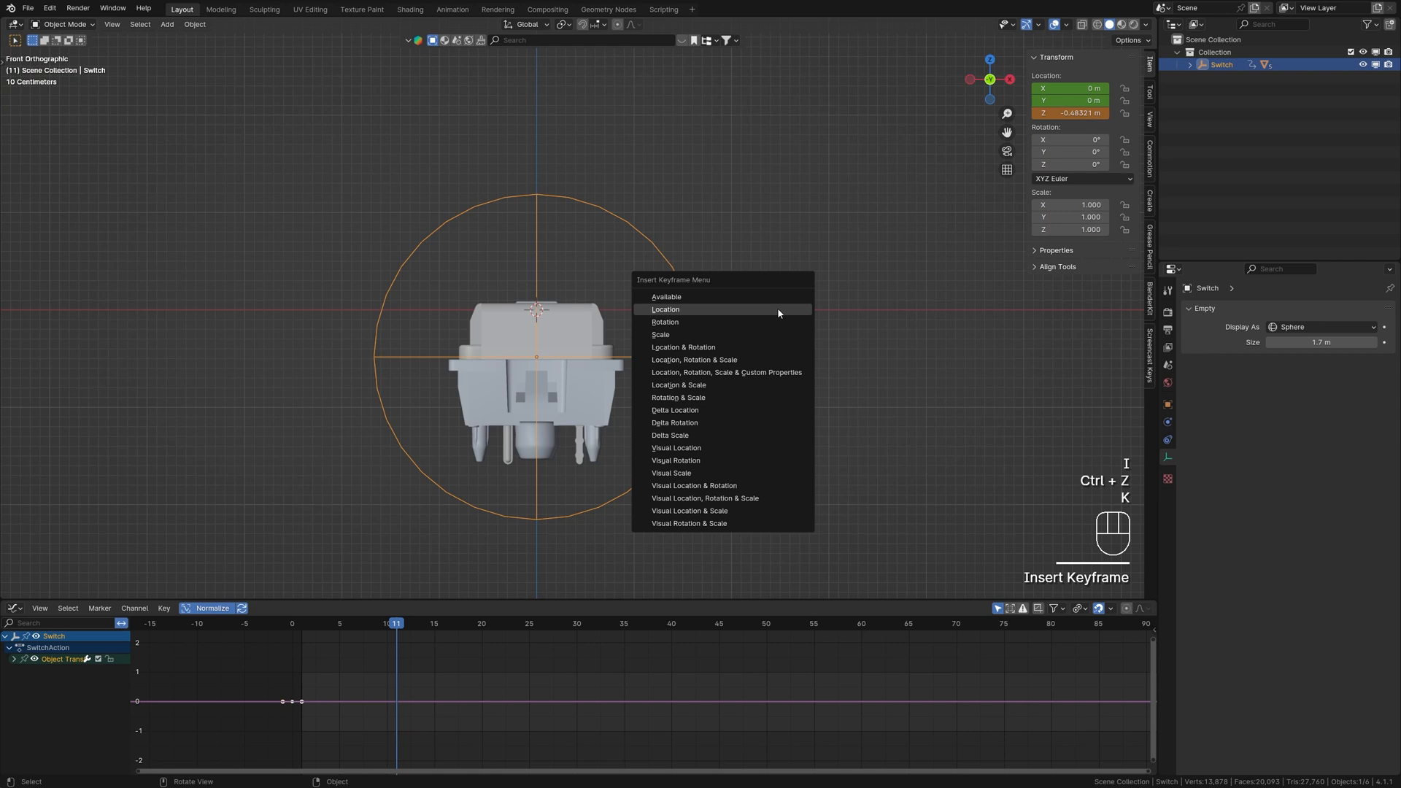
click(665, 309)
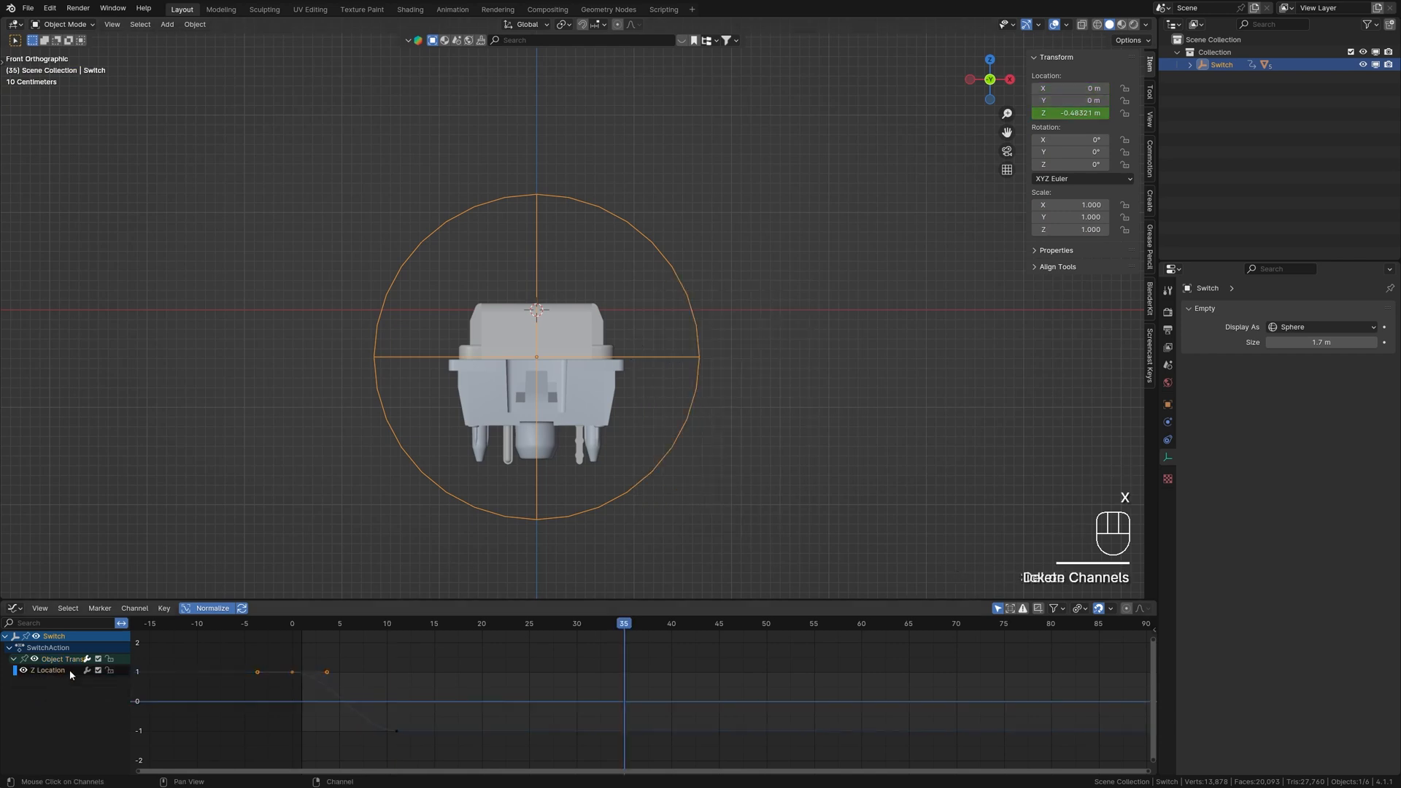
key(ctrl+v)
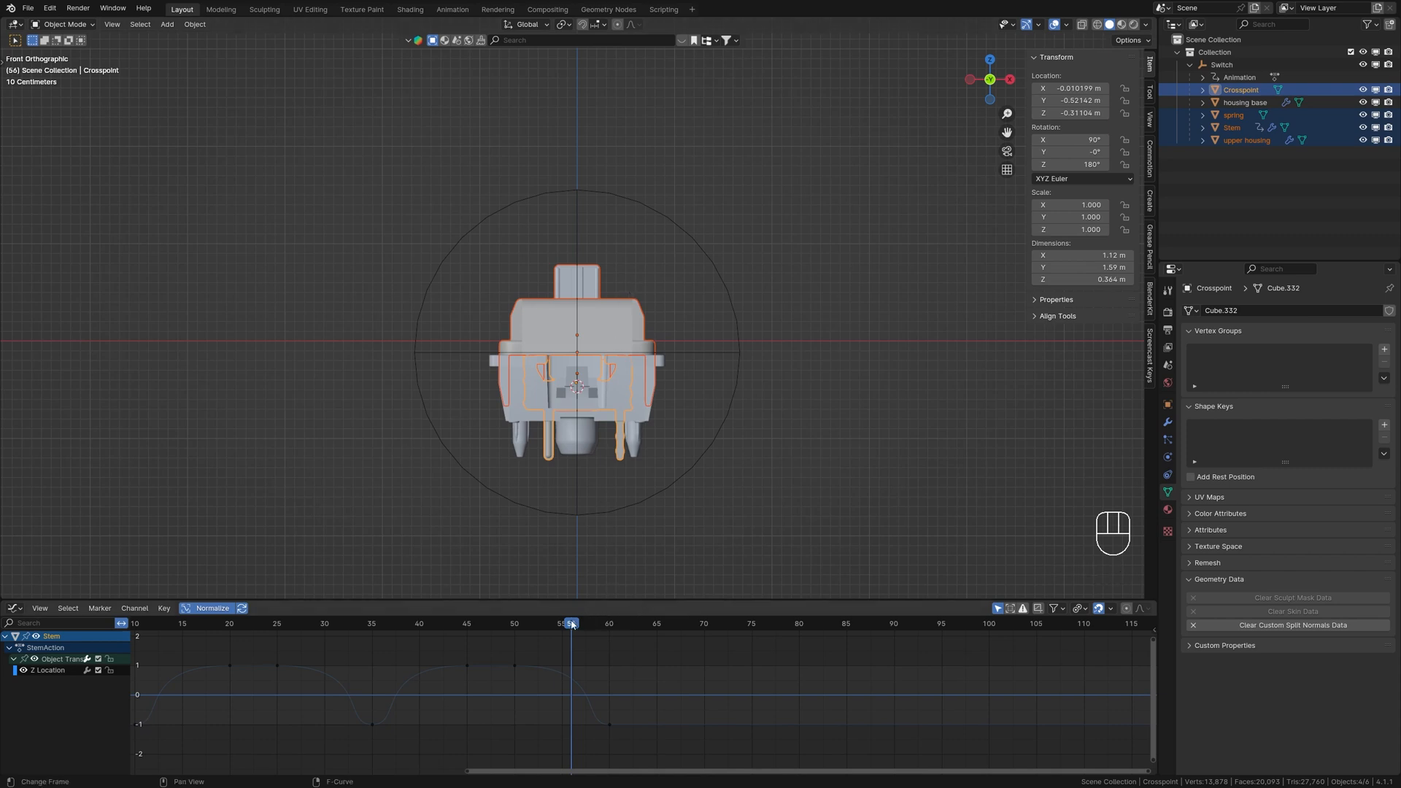
Disable location-only transforms and keyframe the switch parts' locations around frame 60
click(606, 623)
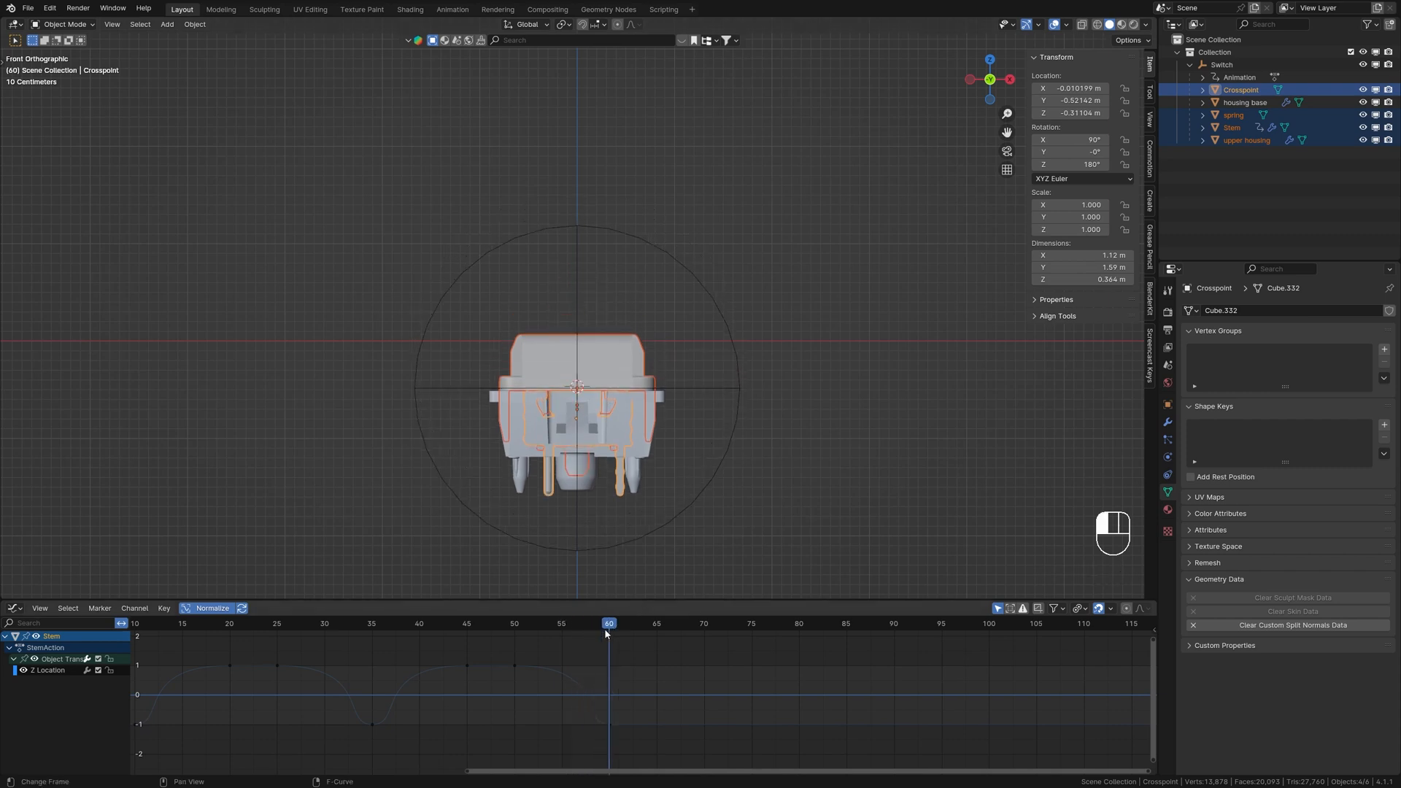
click(1129, 40)
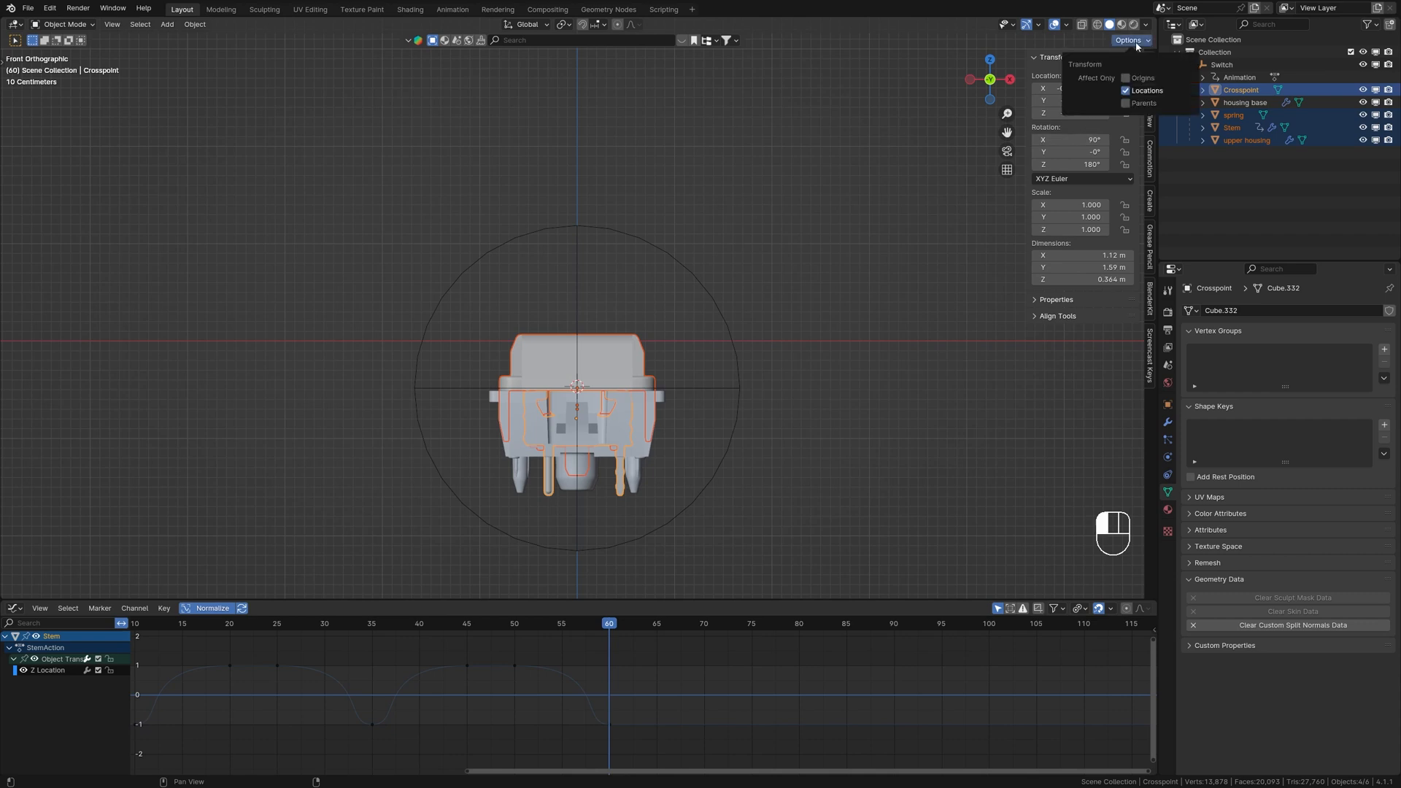
click(1125, 91)
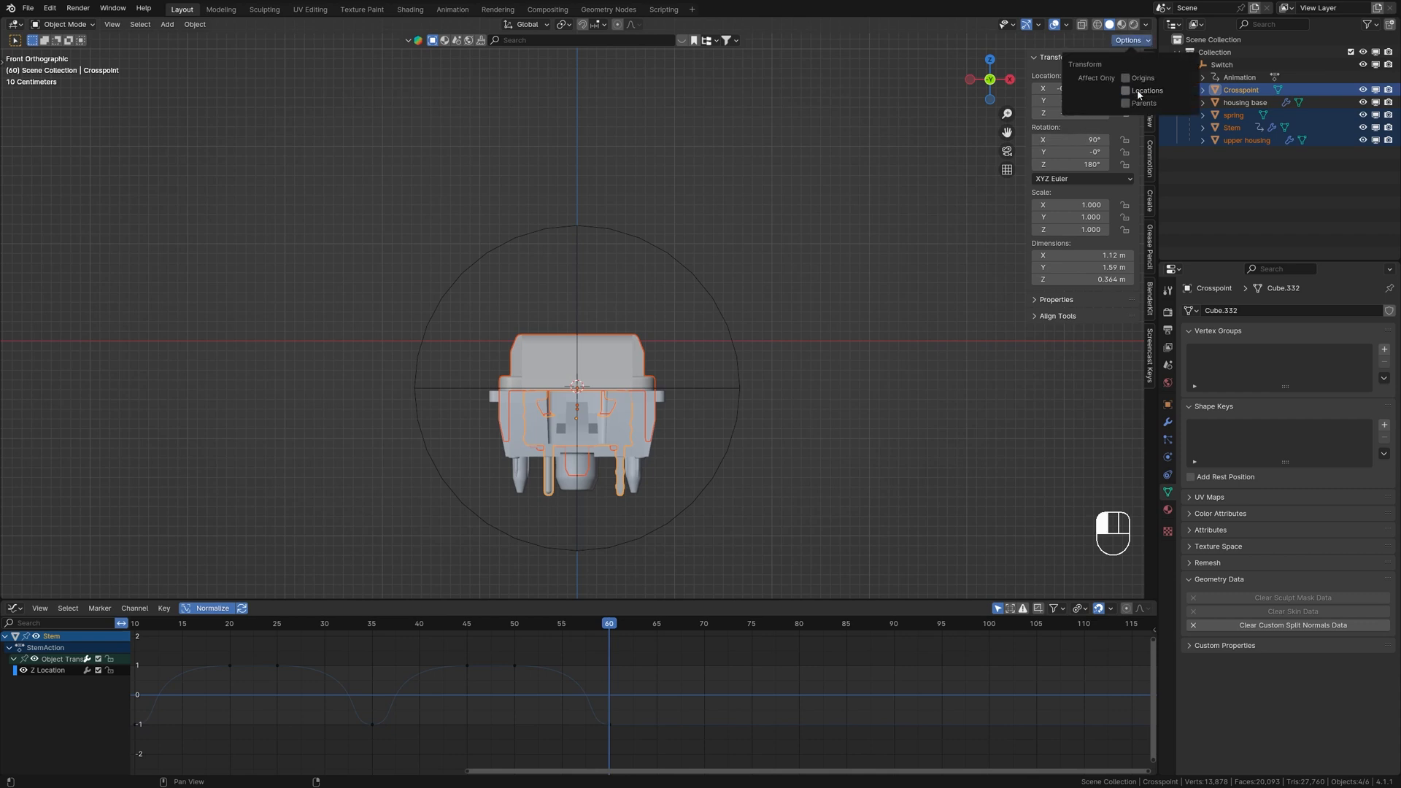
click(1125, 91)
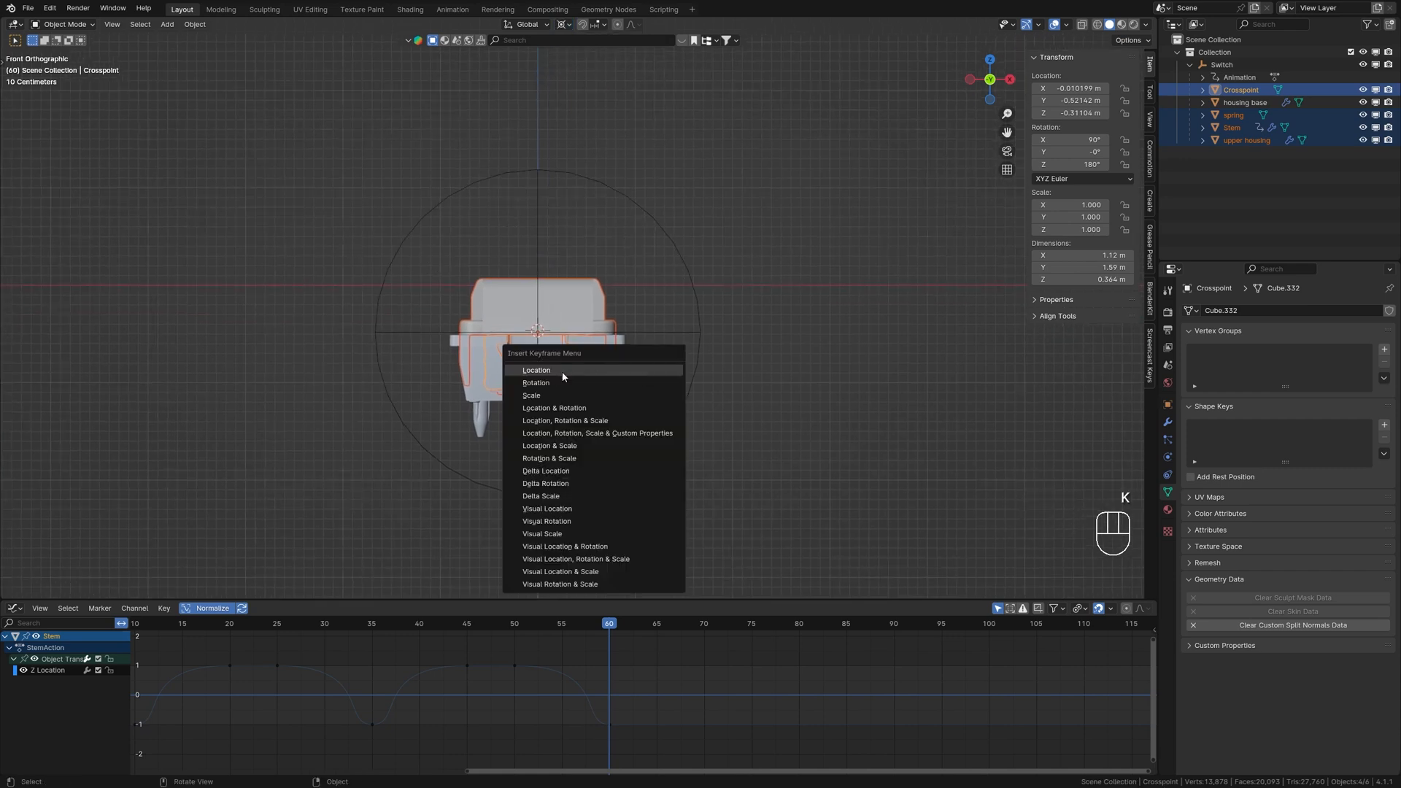
click(537, 370)
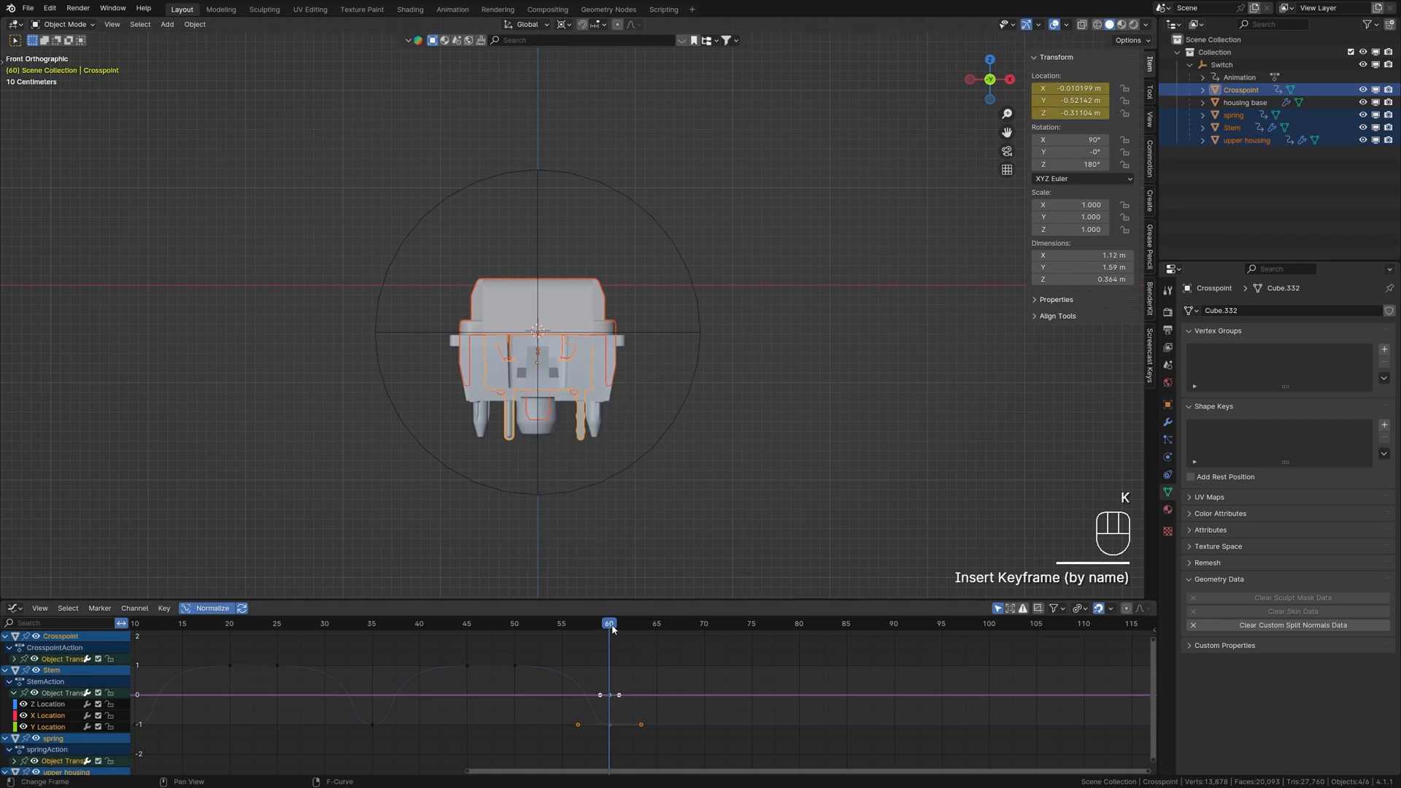
click(798, 622)
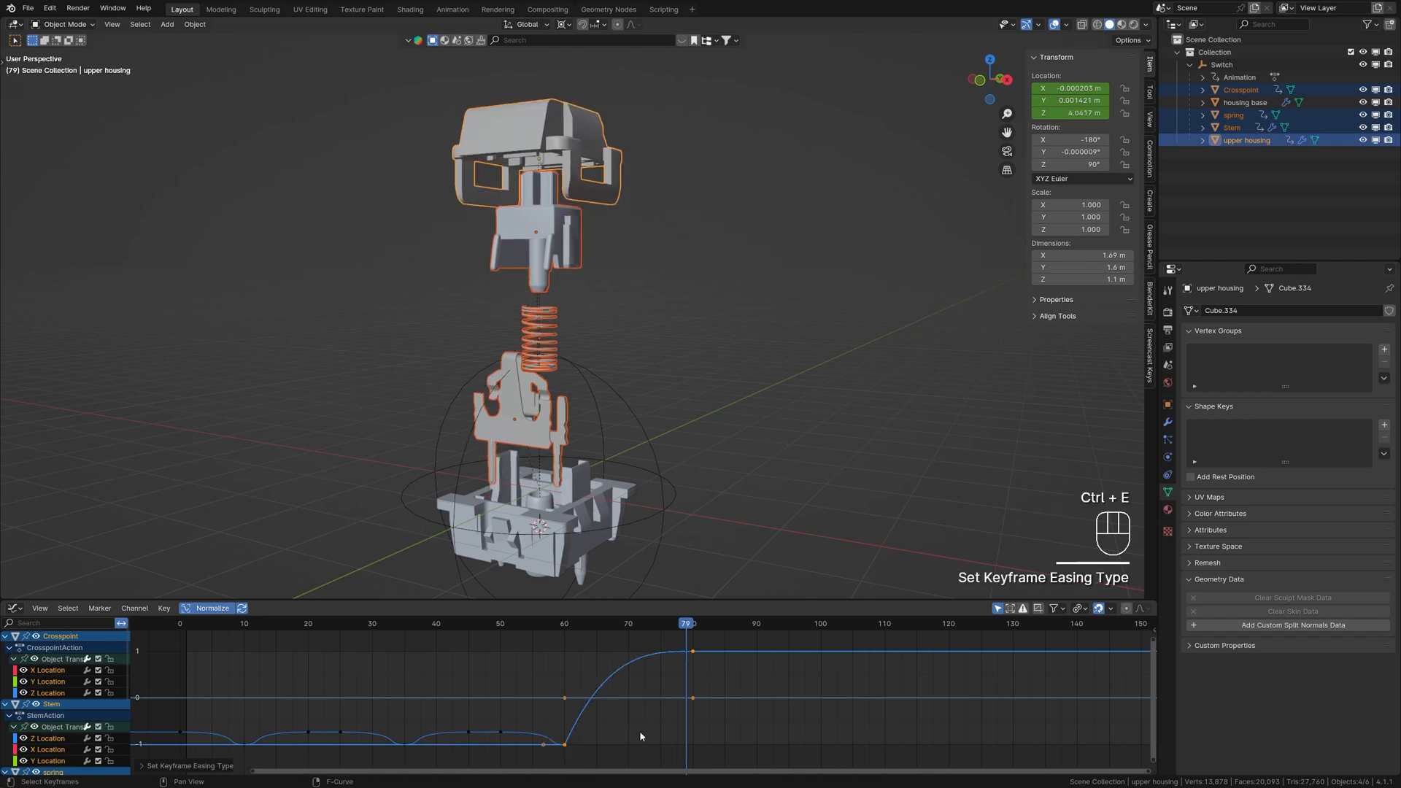
Change the keyframe easing and check the exploded pose around frame 93
key(space)
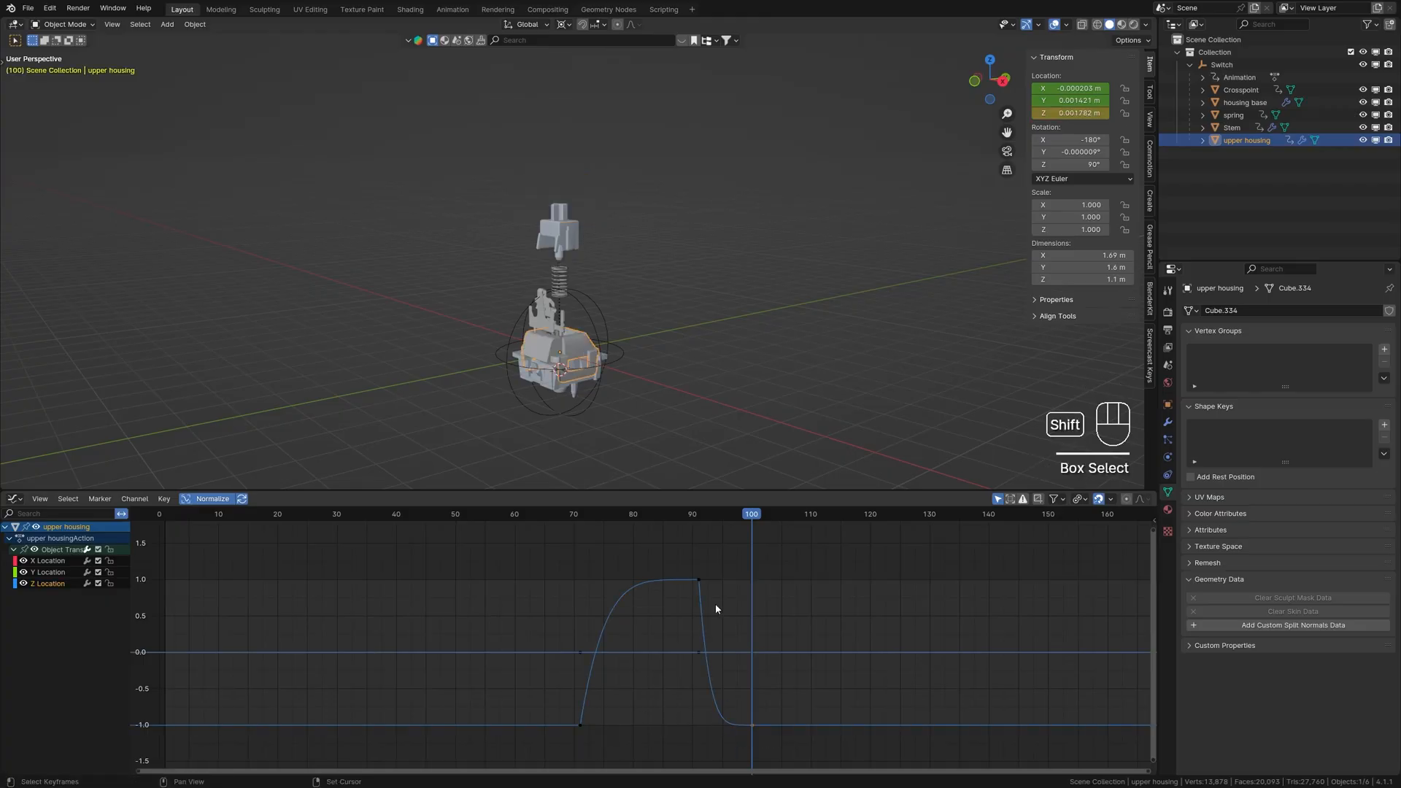
click(1234, 115)
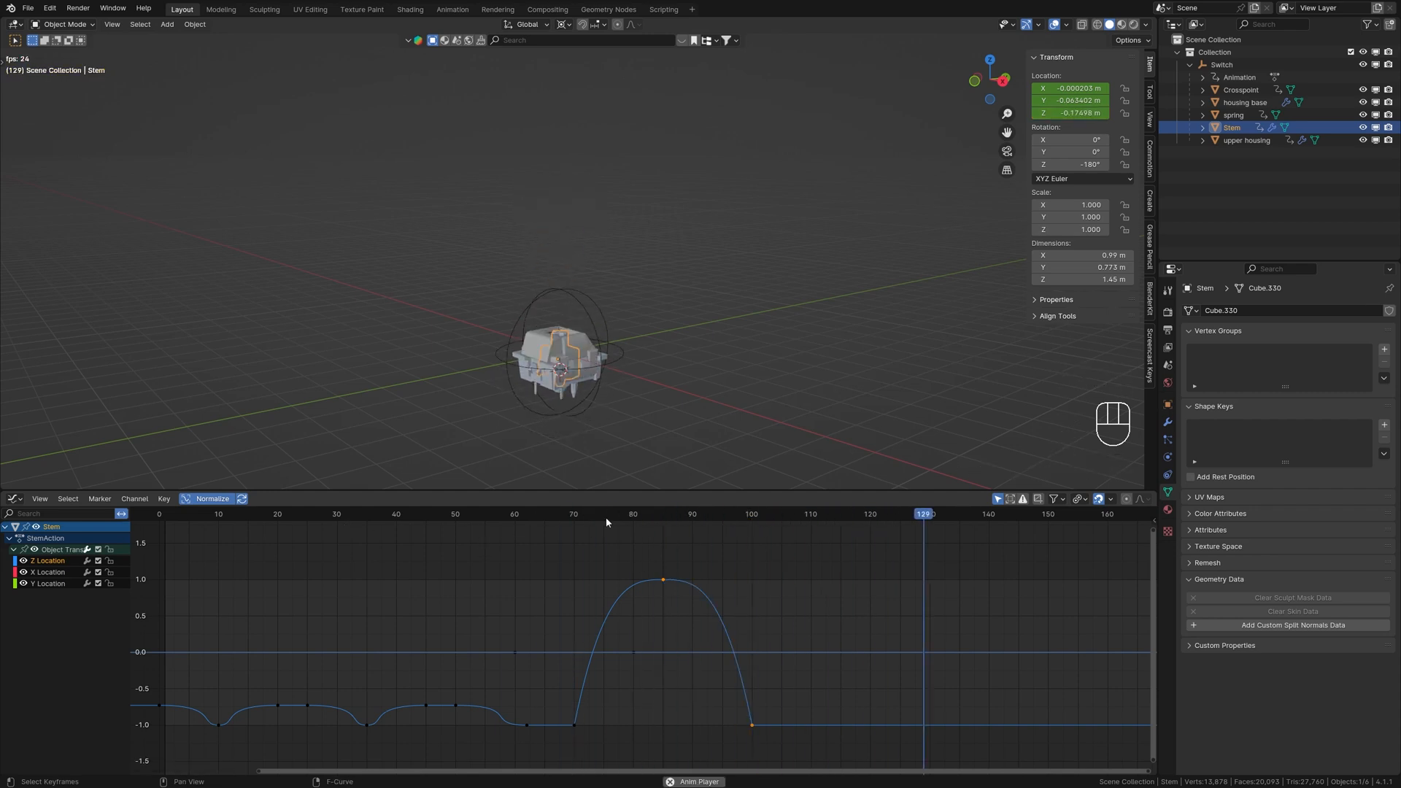
click(710, 514)
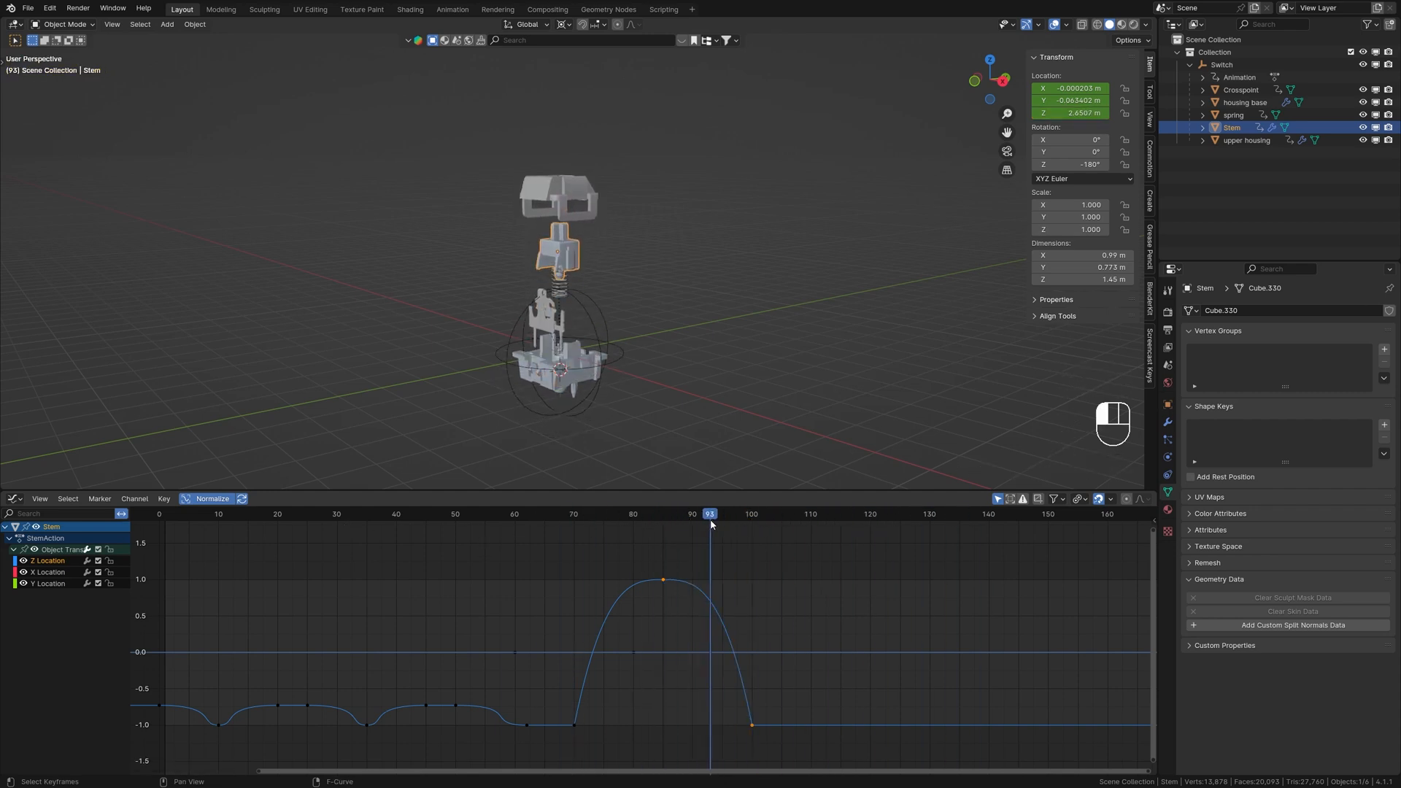
key(space)
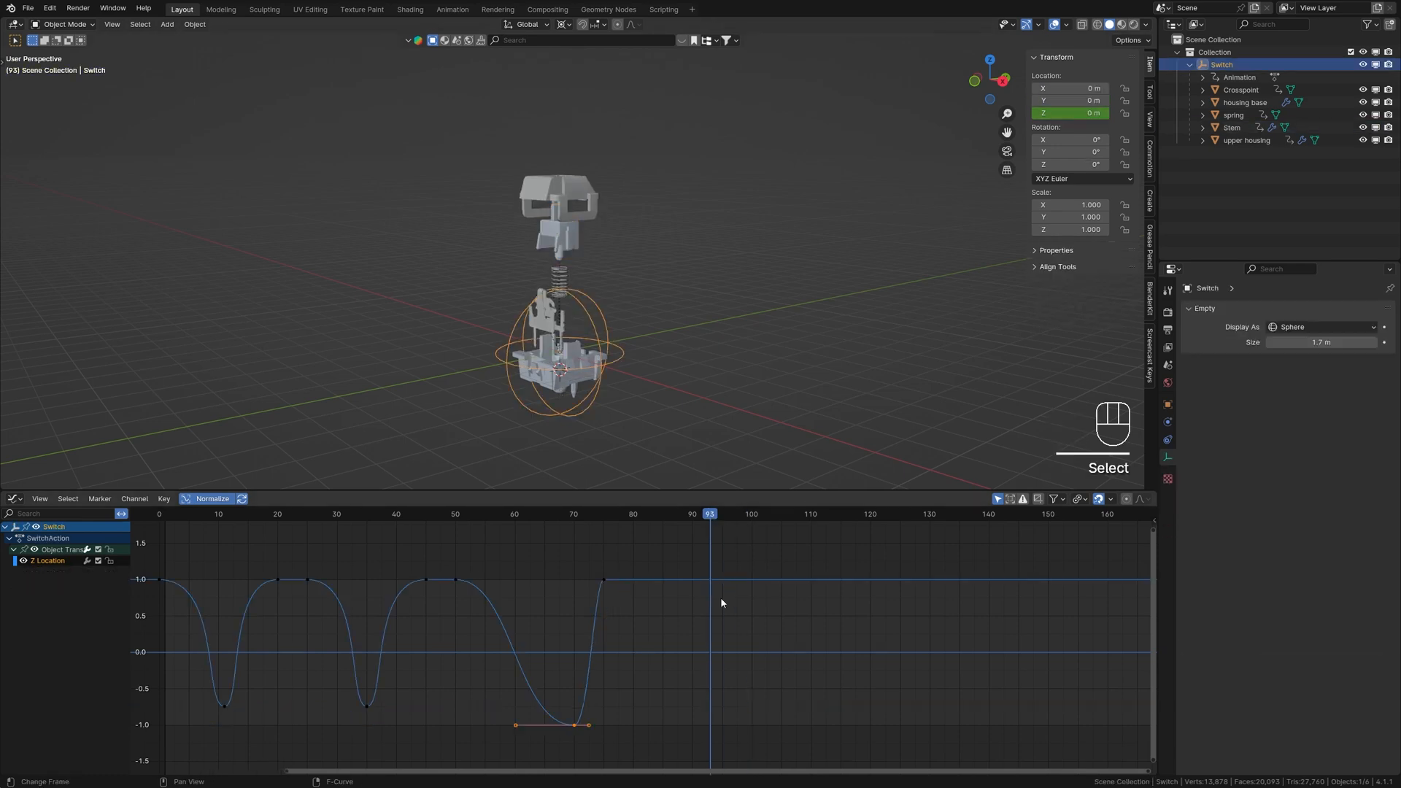
click(780, 514)
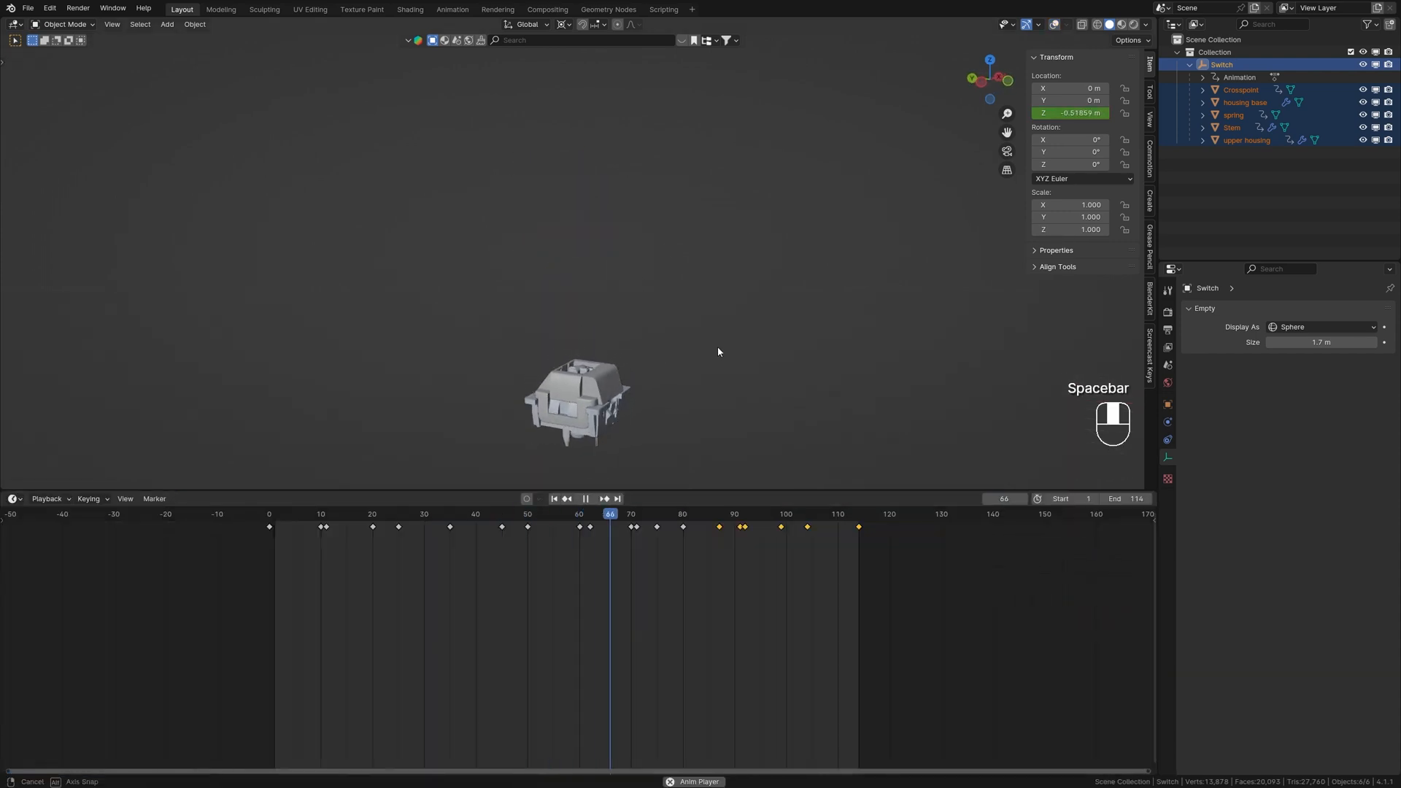
Slim a cylinder into a thin laser beam and edit its shape key
key(space)
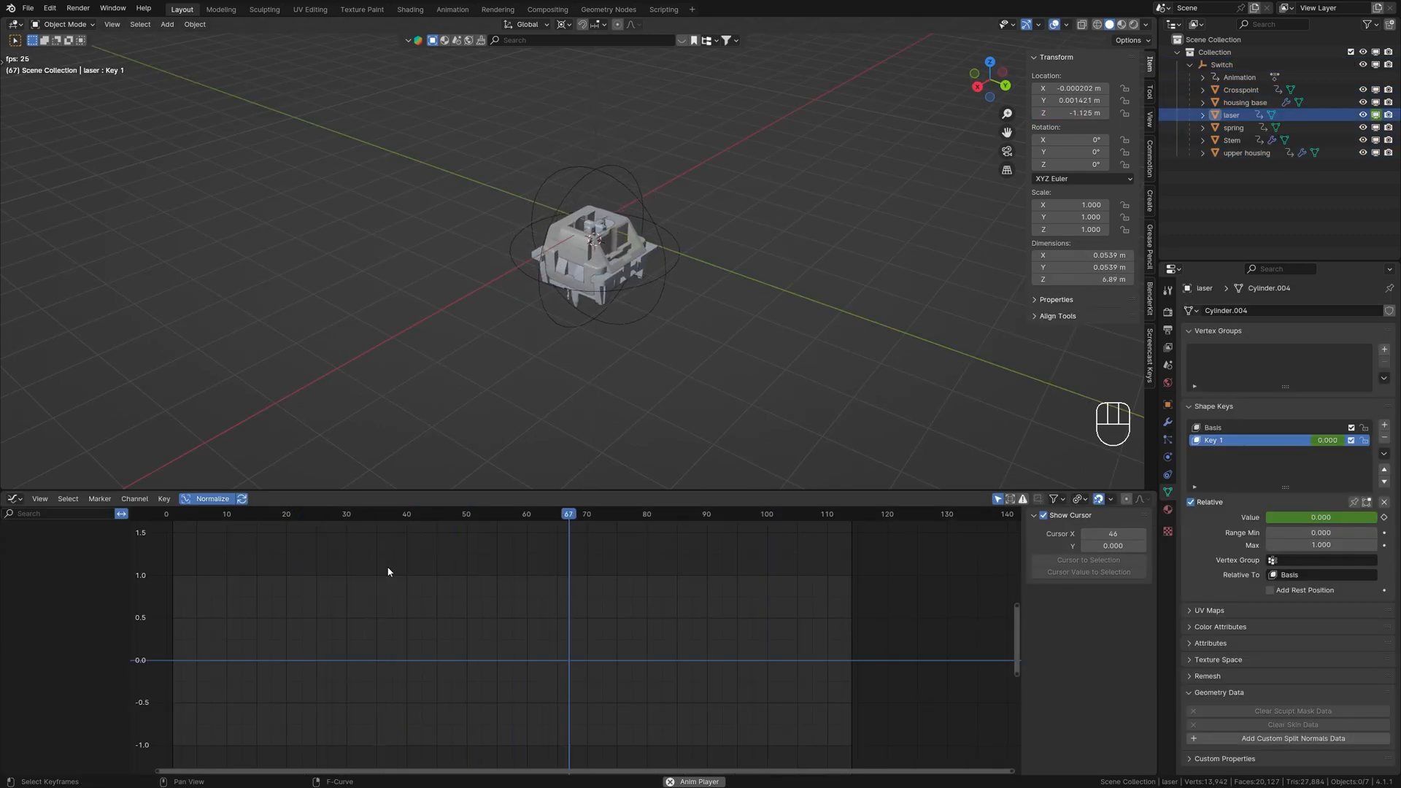
key(space)
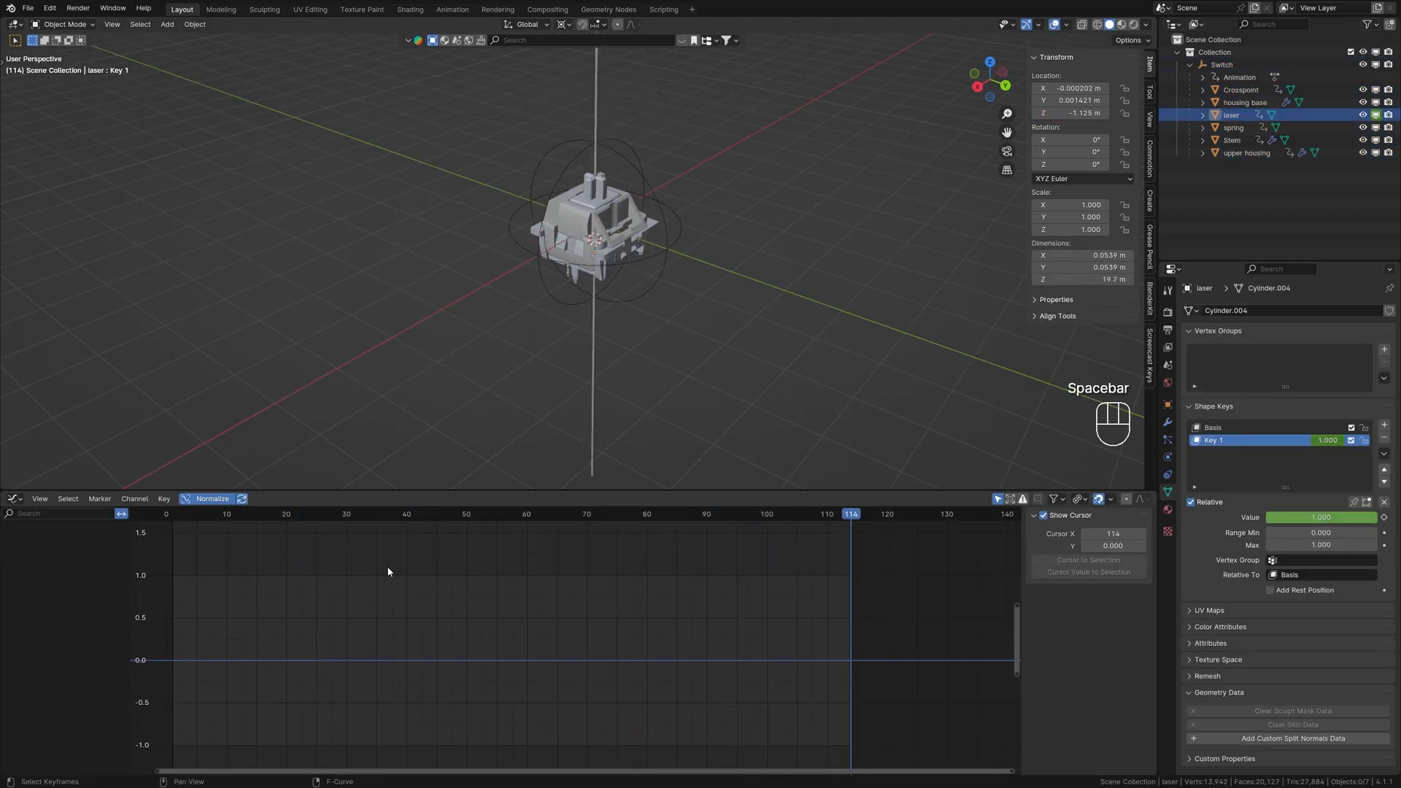
key(shift+s)
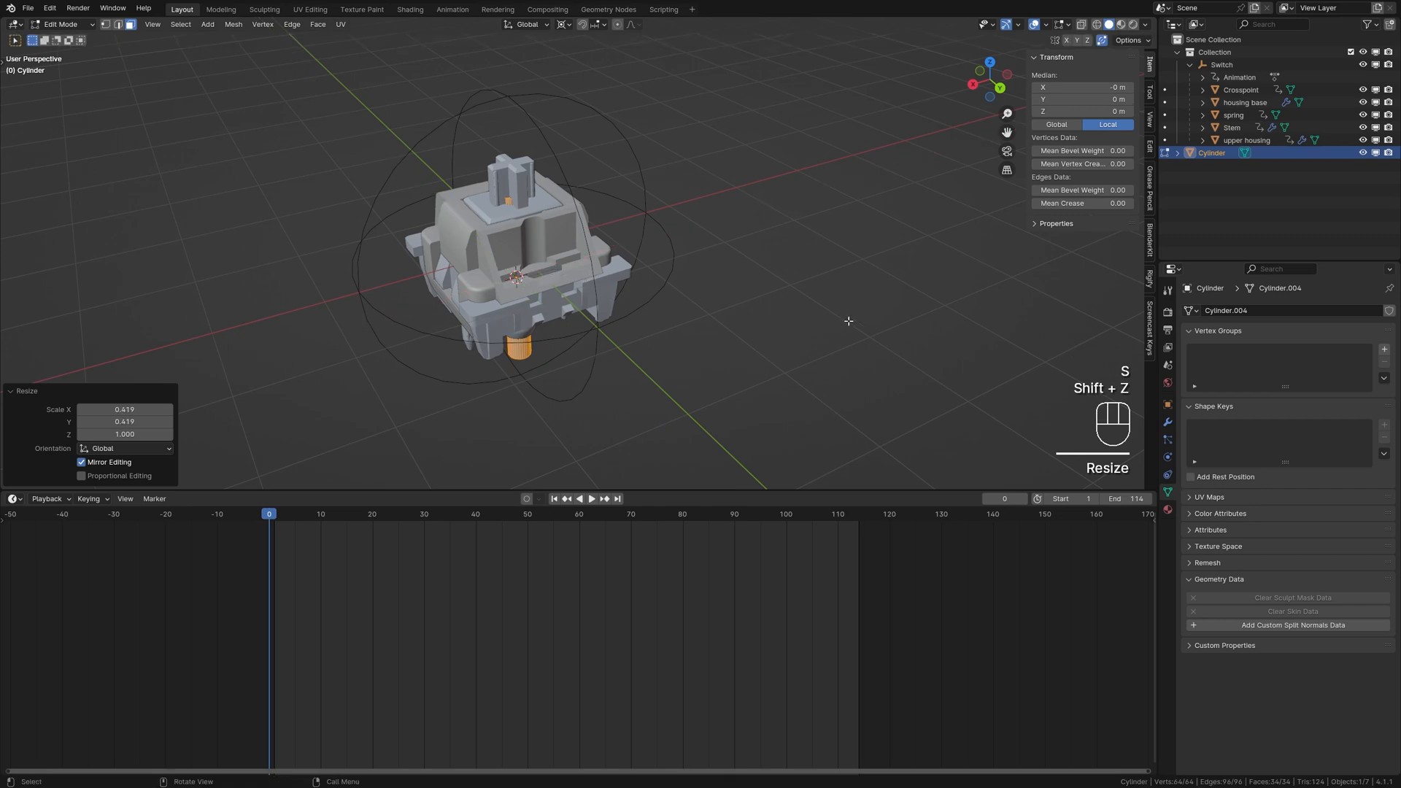
key(s)
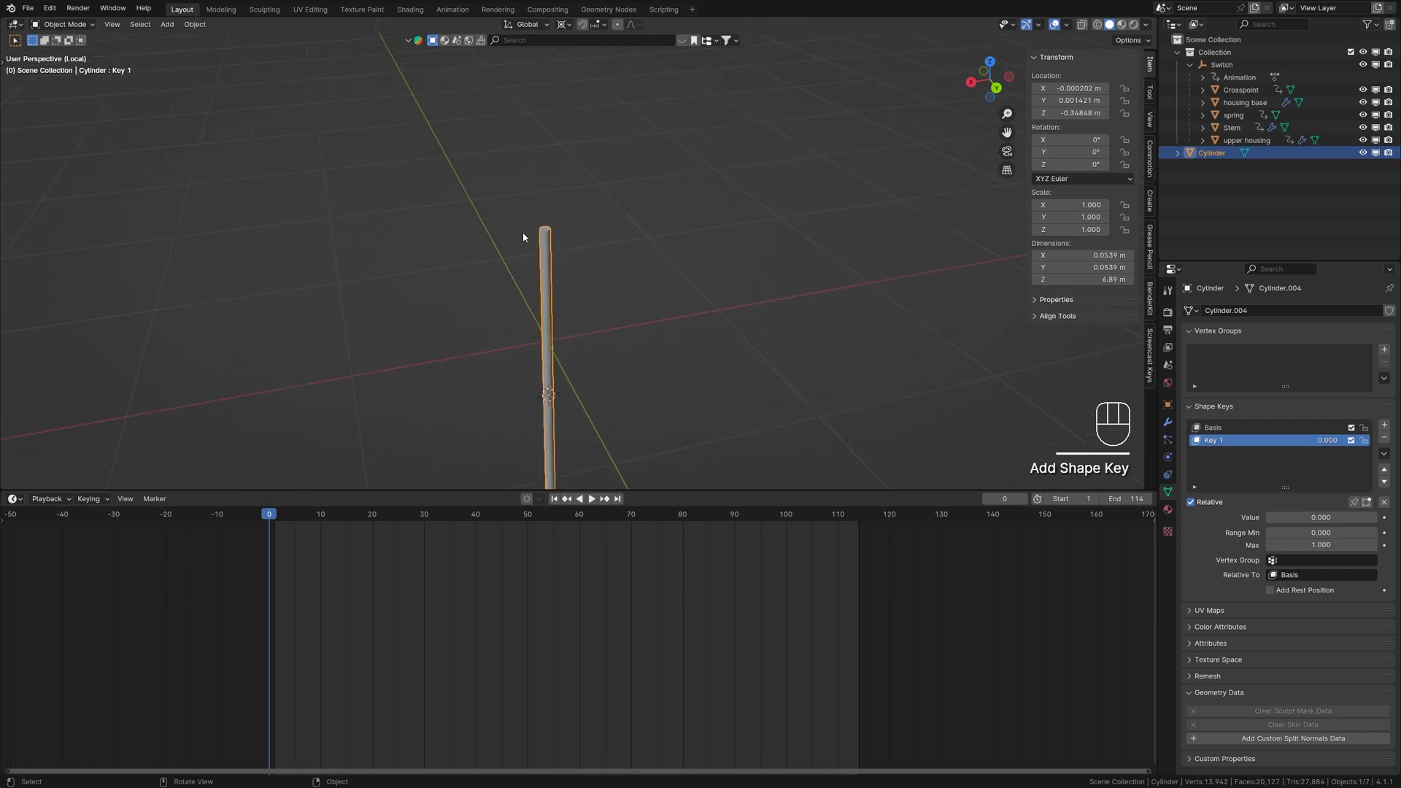
key(Tab)
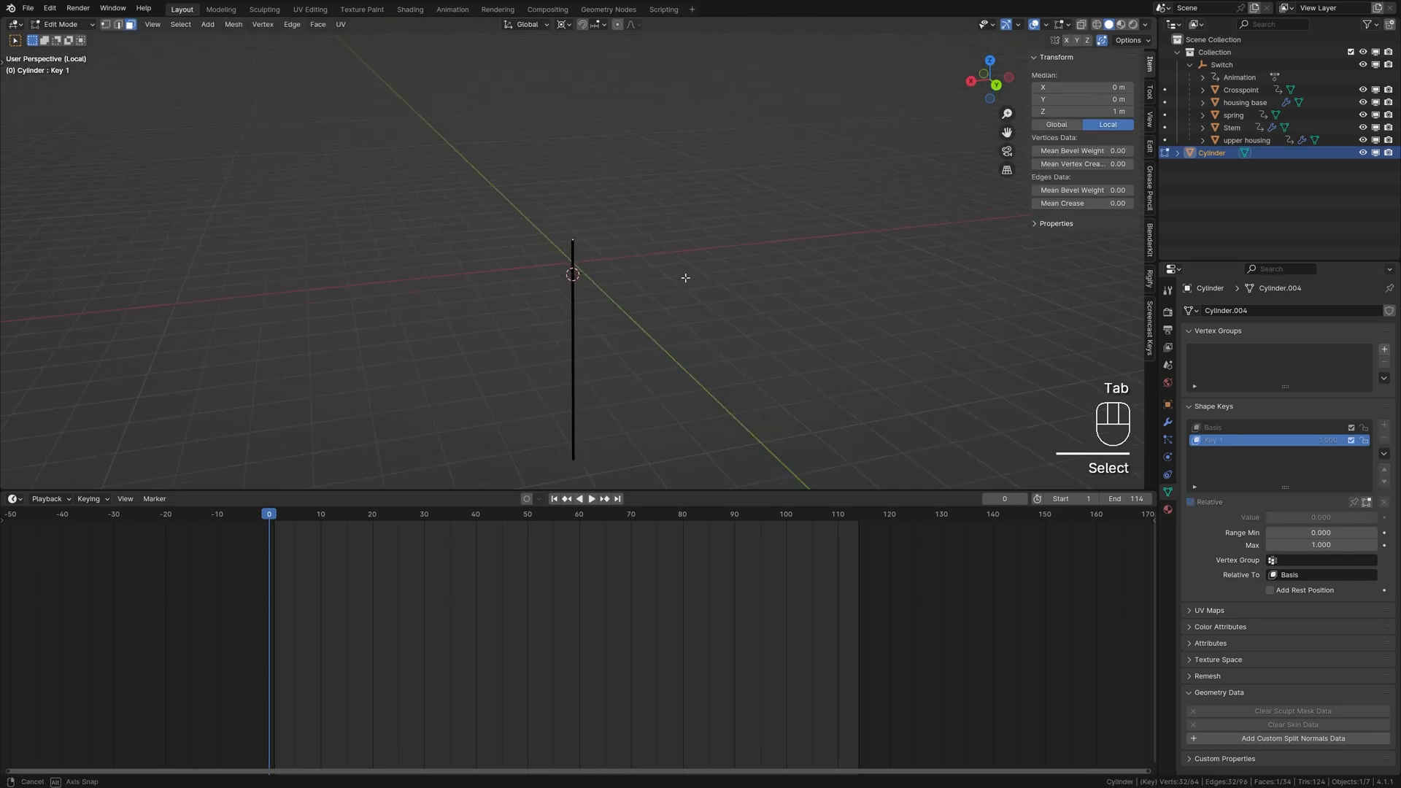
key(Tab)
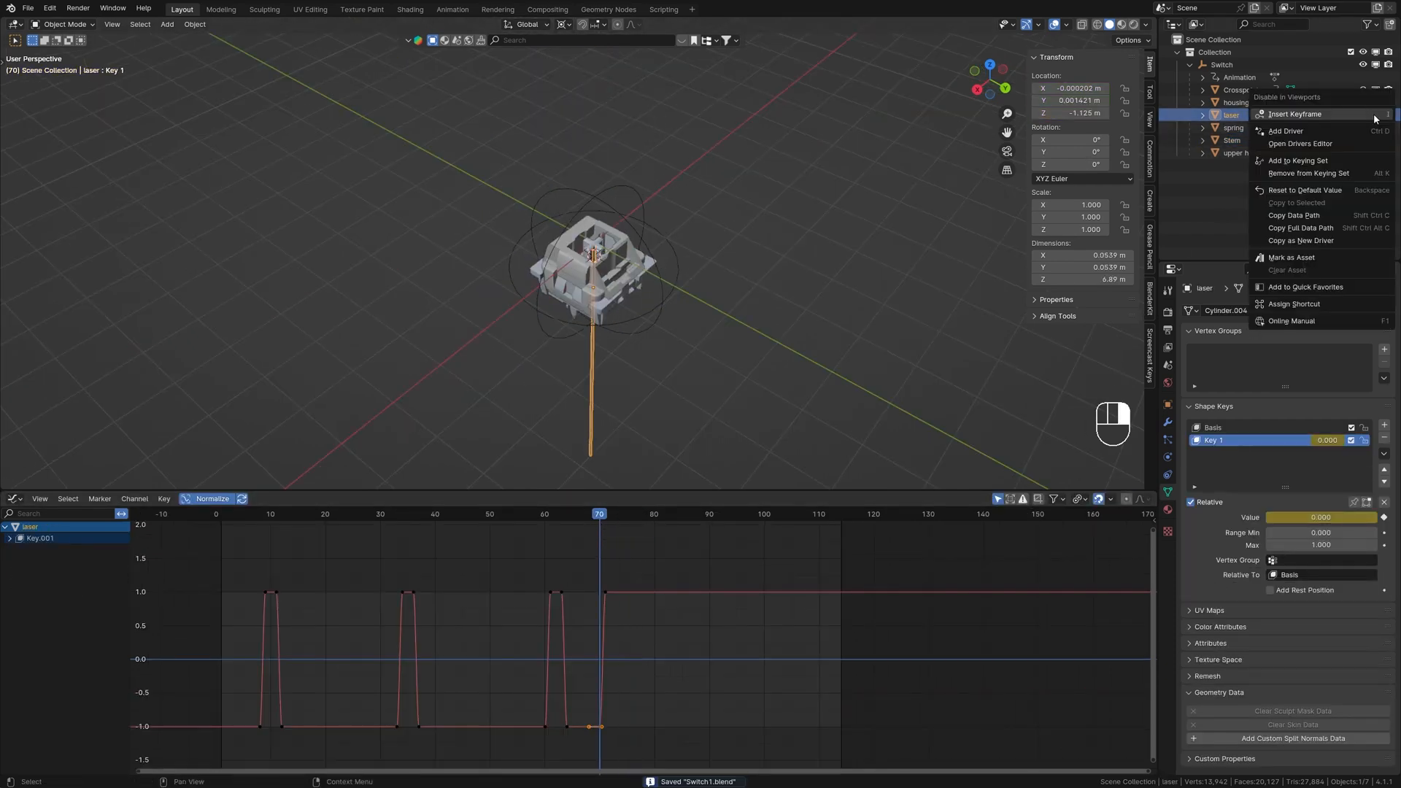
Key the laser's viewport visibility and add a weaker, frame-limited Noise modifier to Key 1
click(1294, 113)
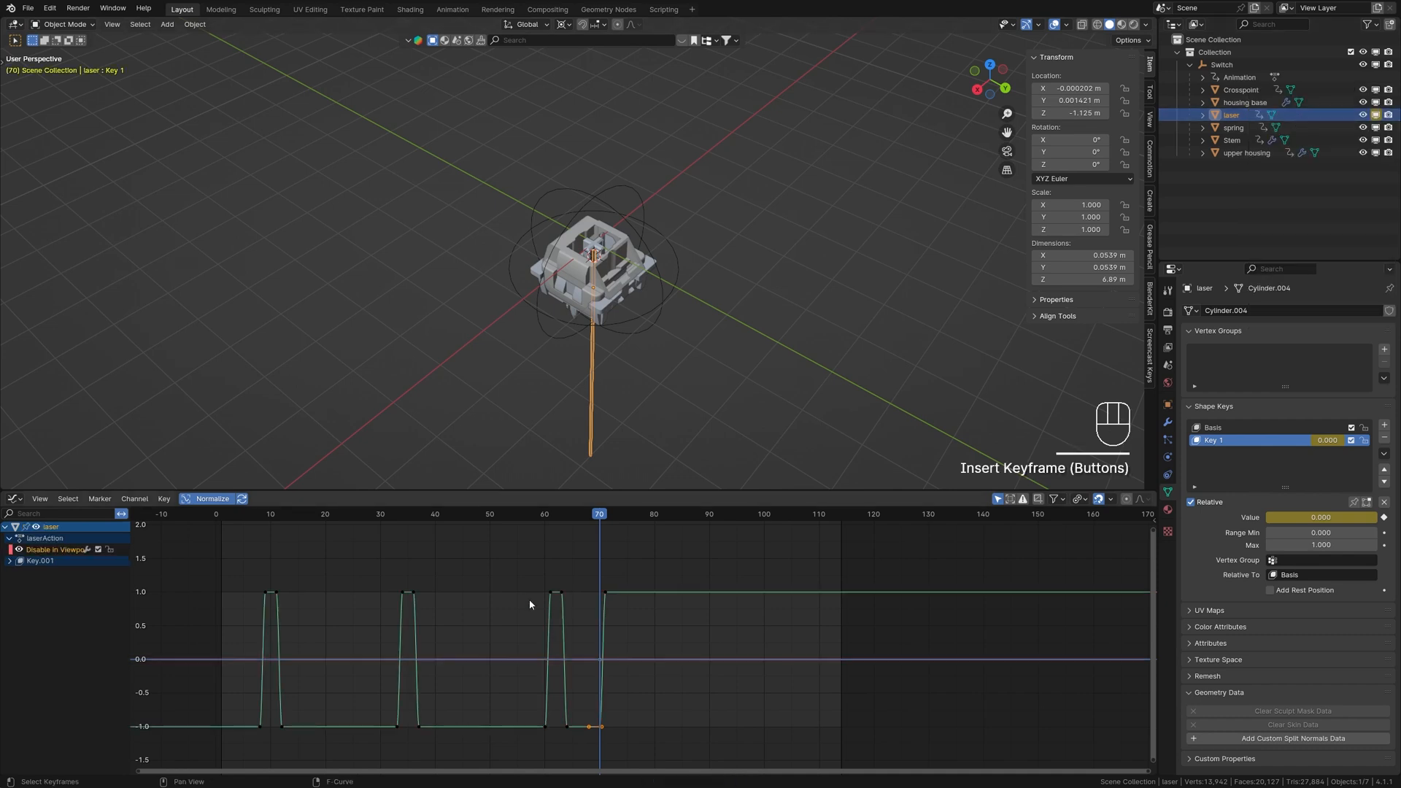
click(10, 561)
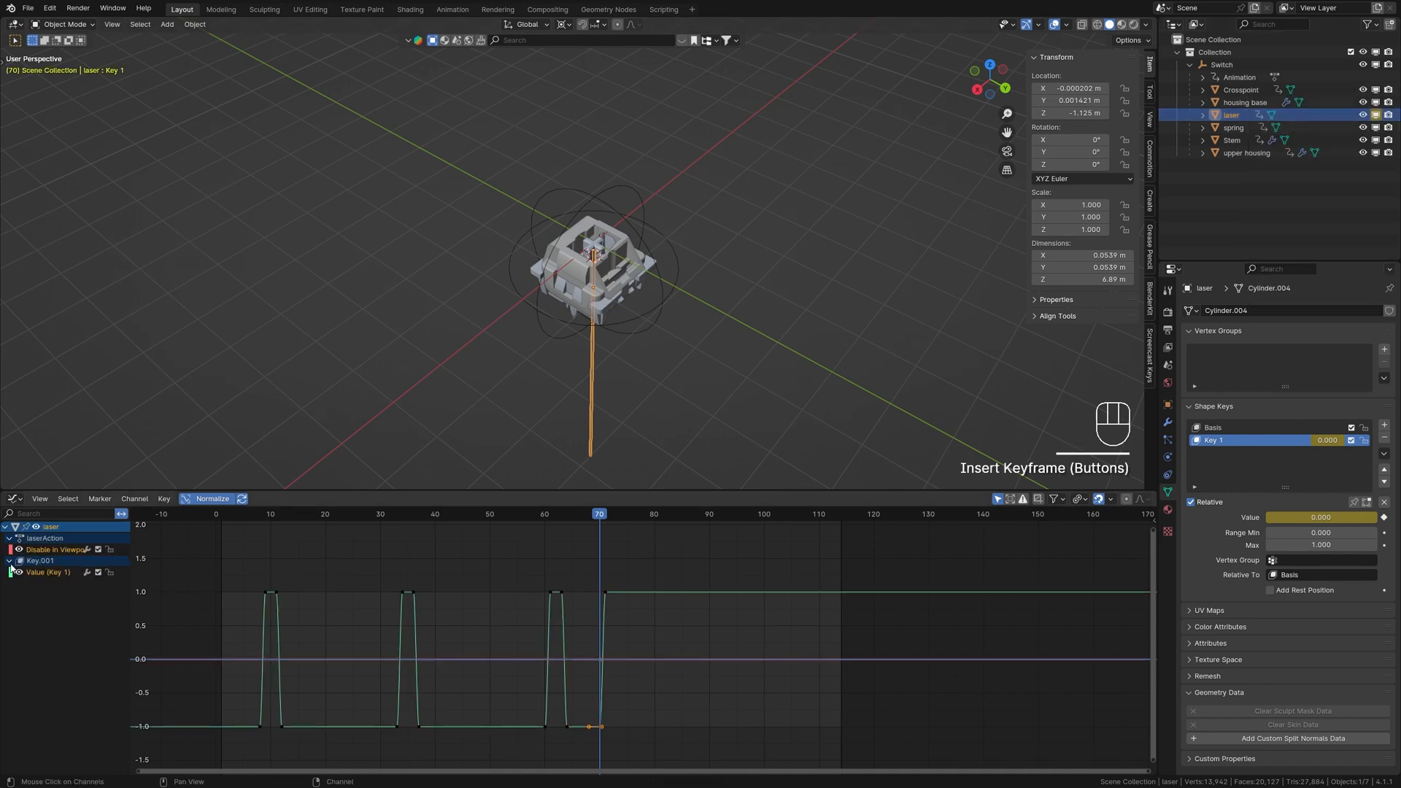
click(1066, 518)
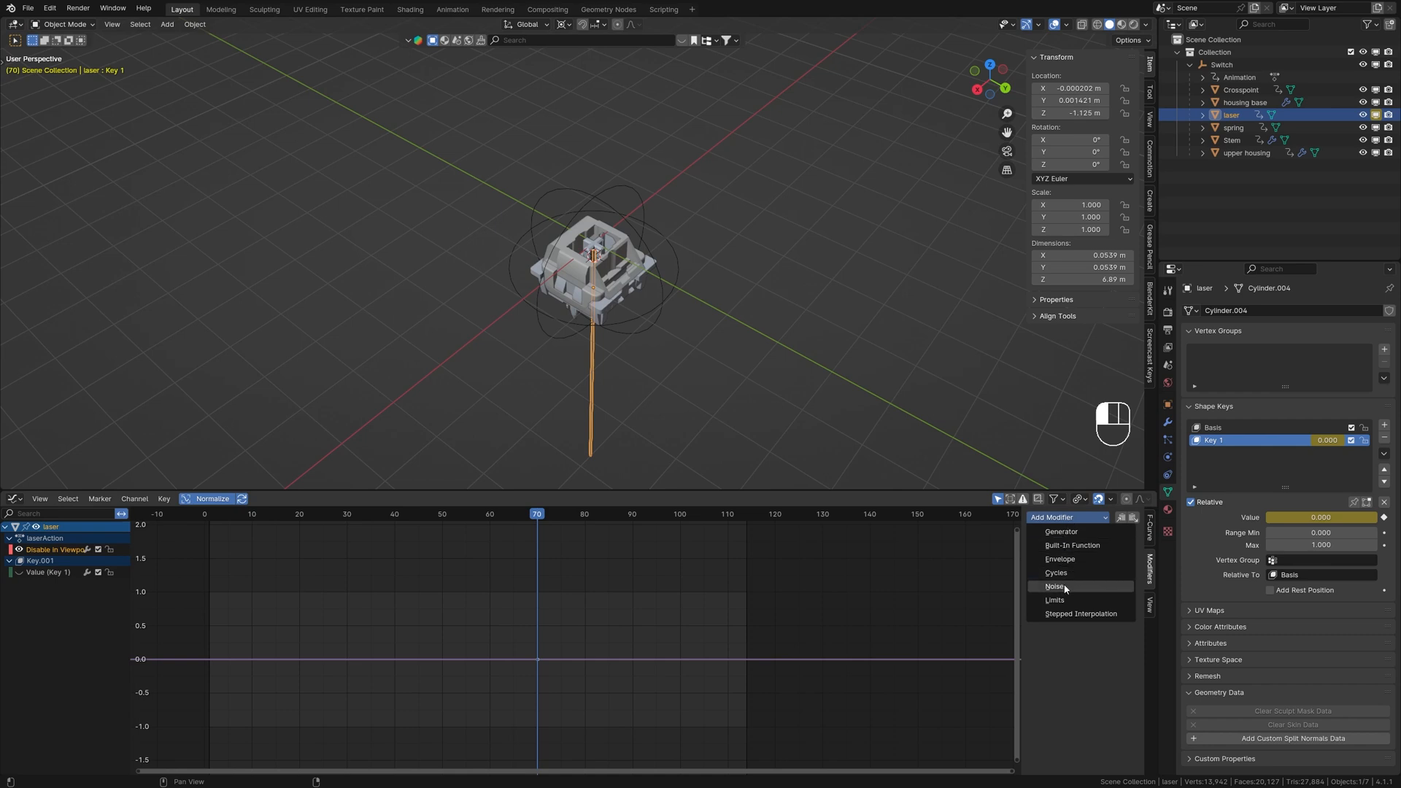
click(1056, 586)
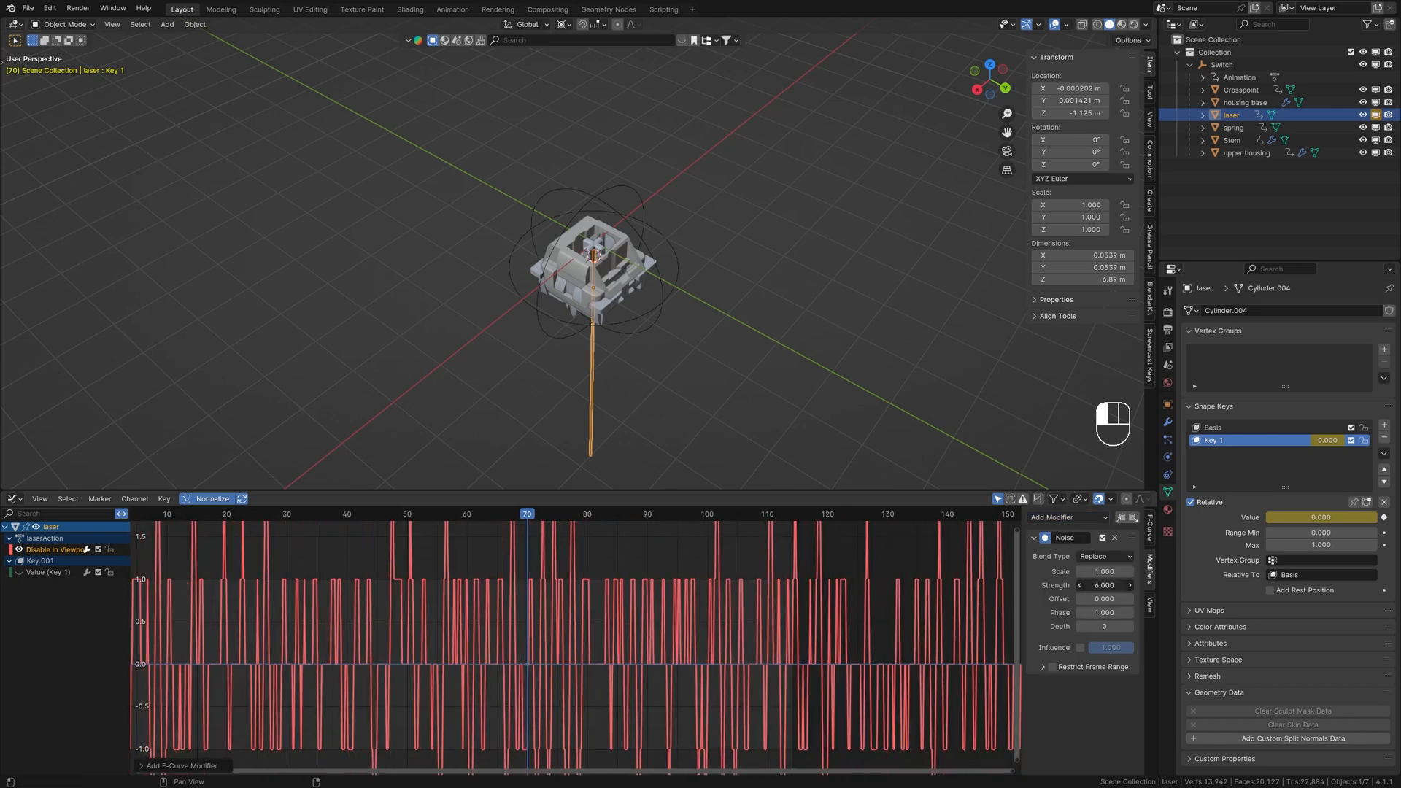
click(1103, 585)
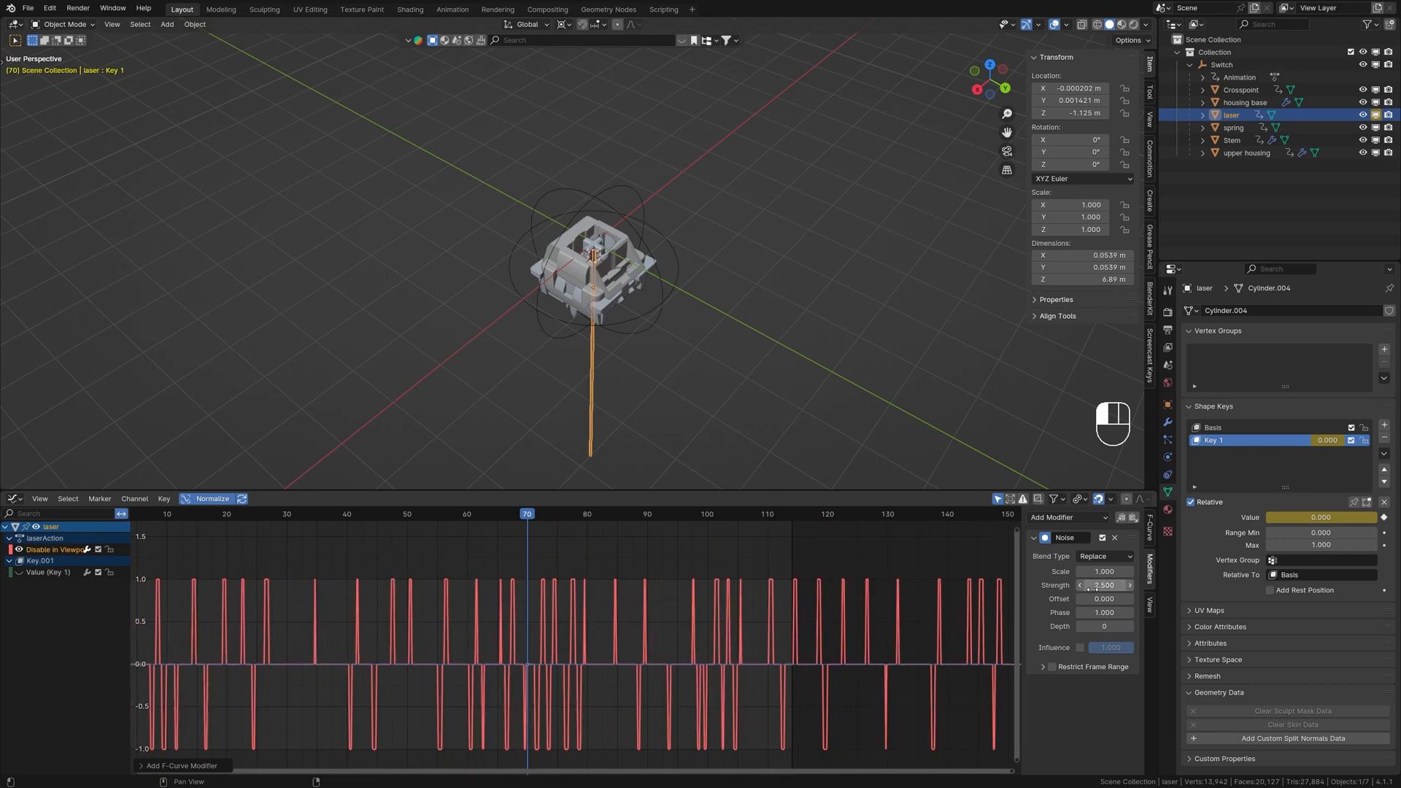
click(1043, 666)
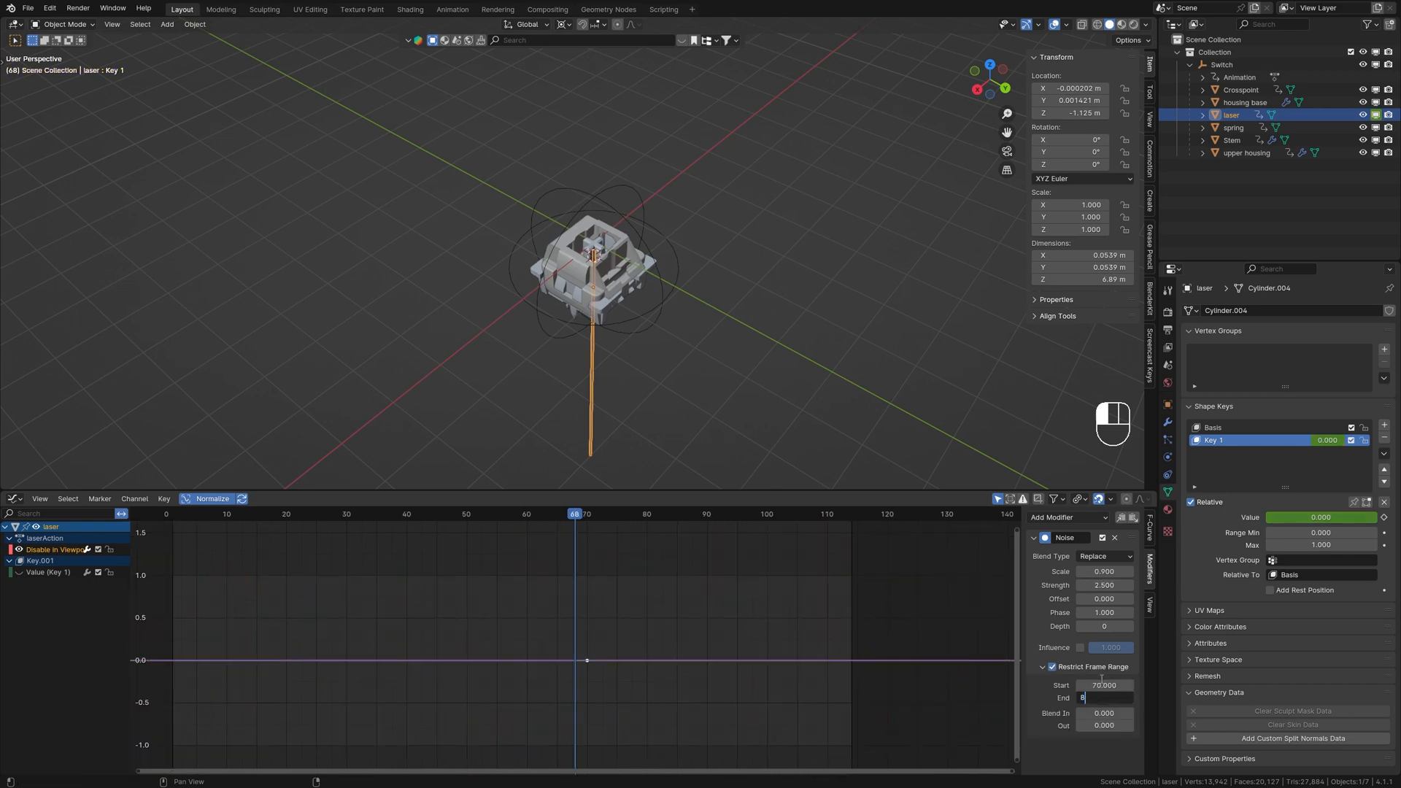
key(space)
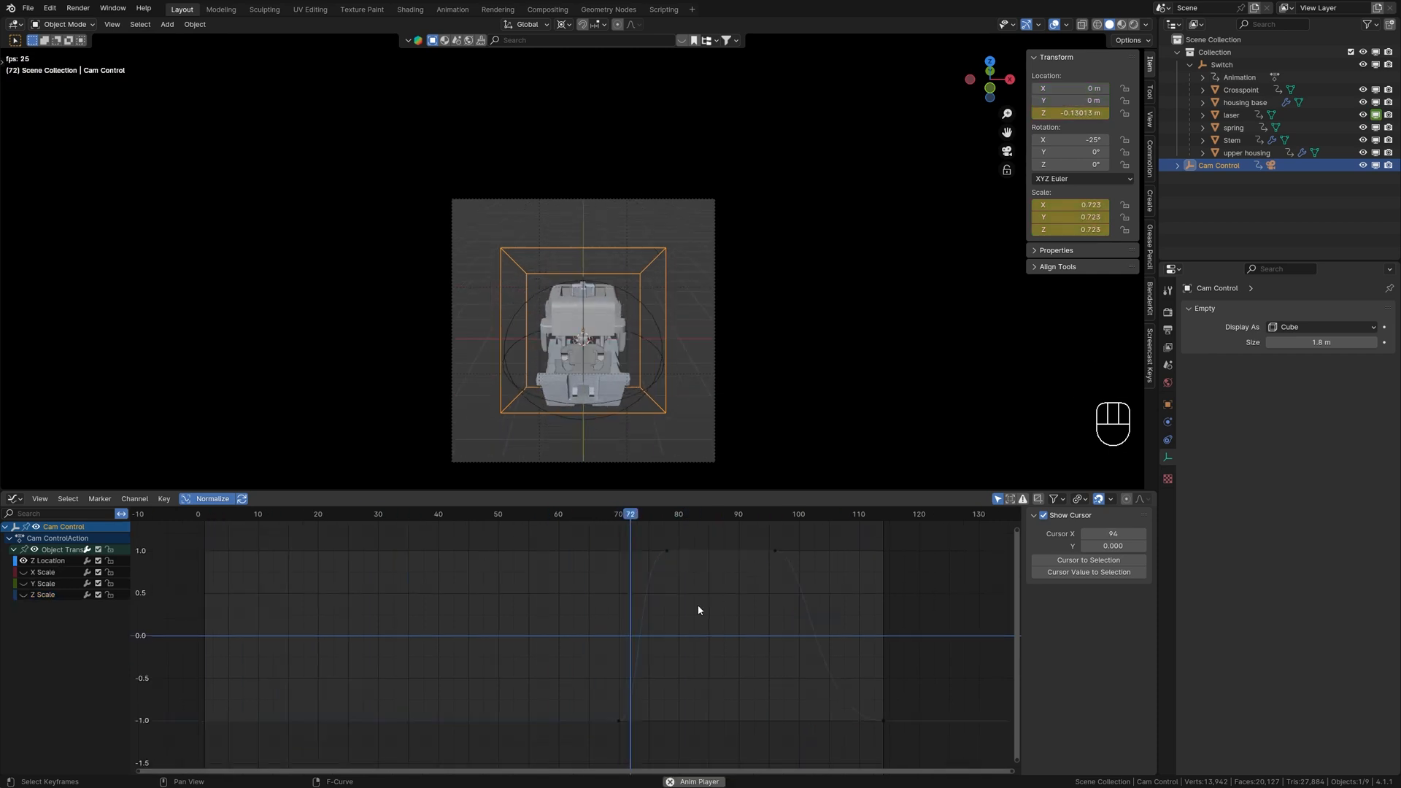
Make the Switch's rotation keys linear and preview the 360° spin
right_click(1071, 113)
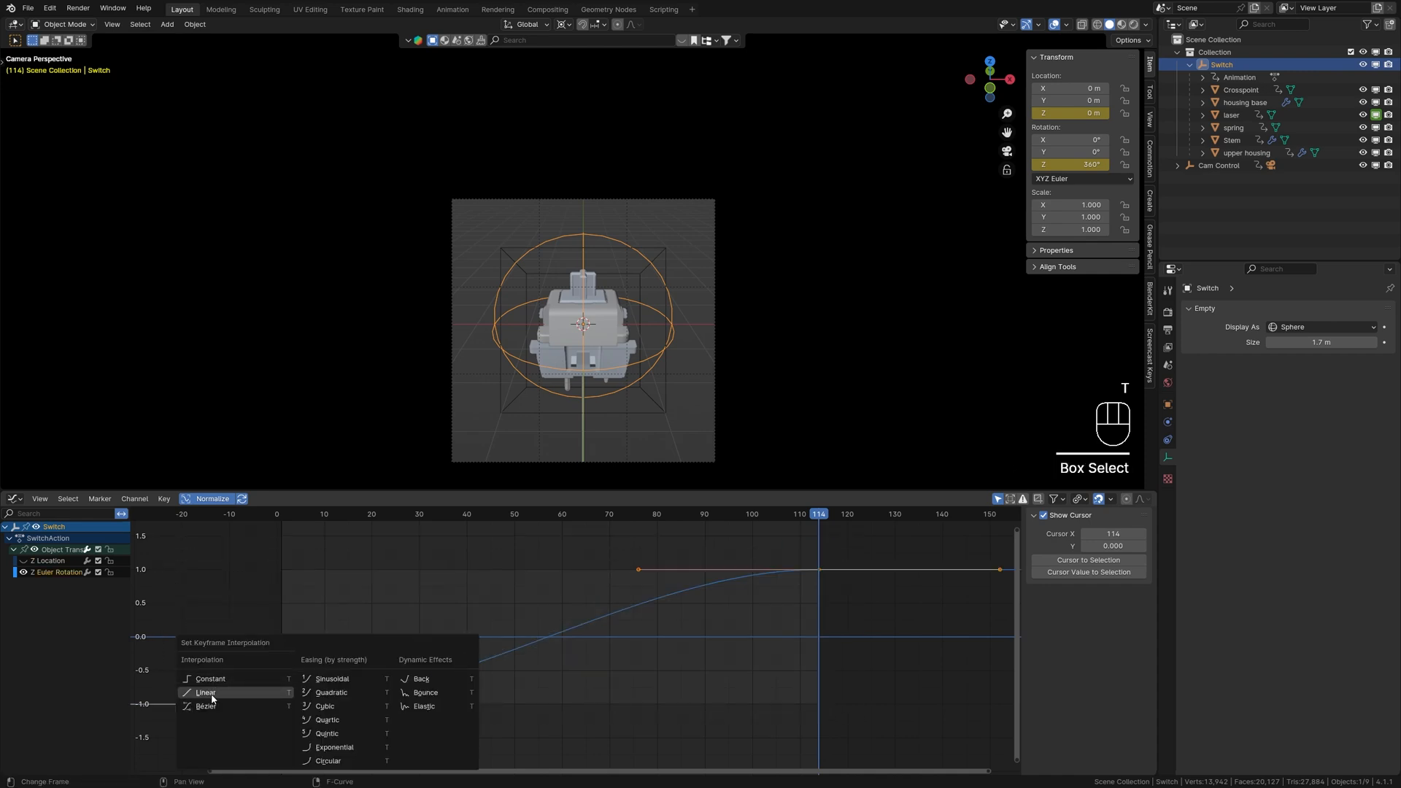
click(206, 692)
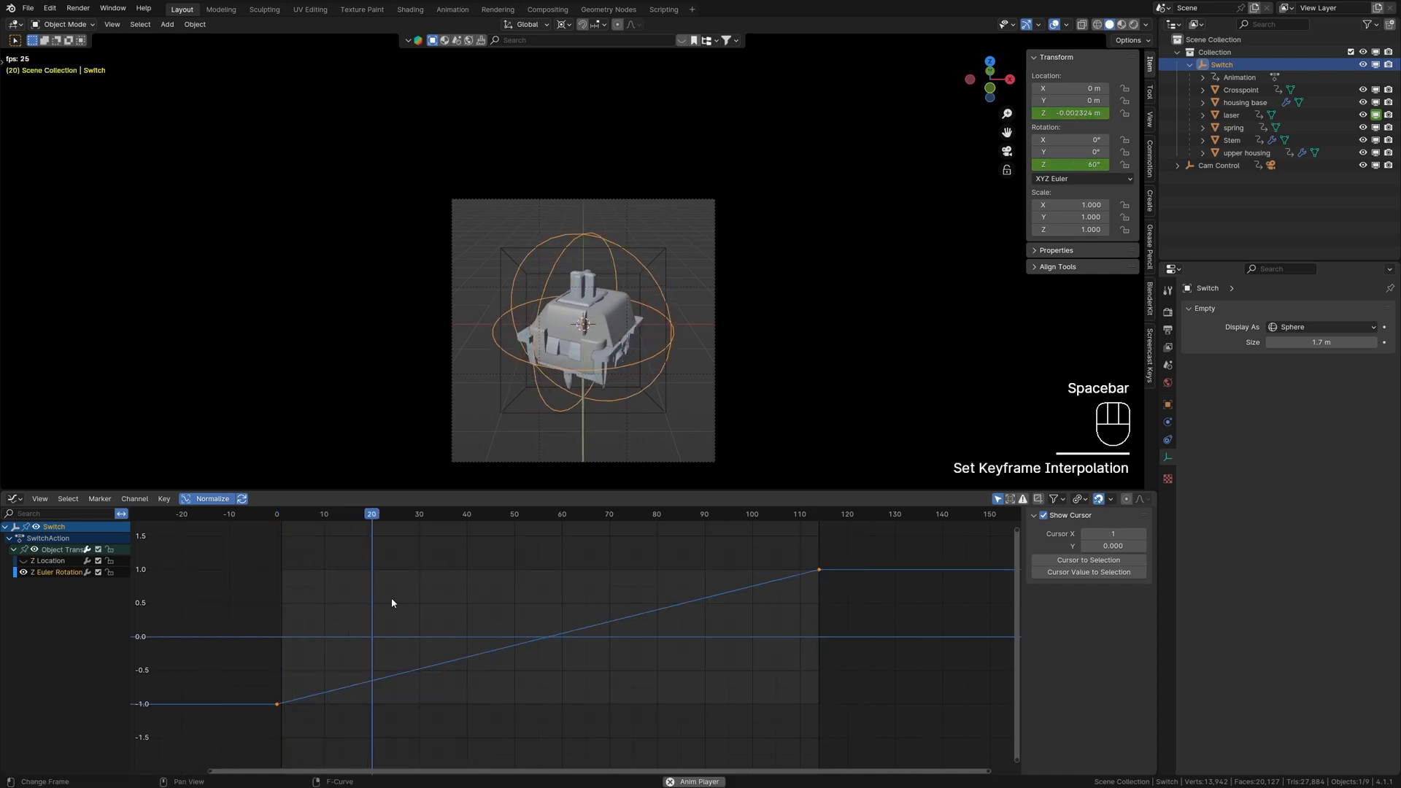
key(space)
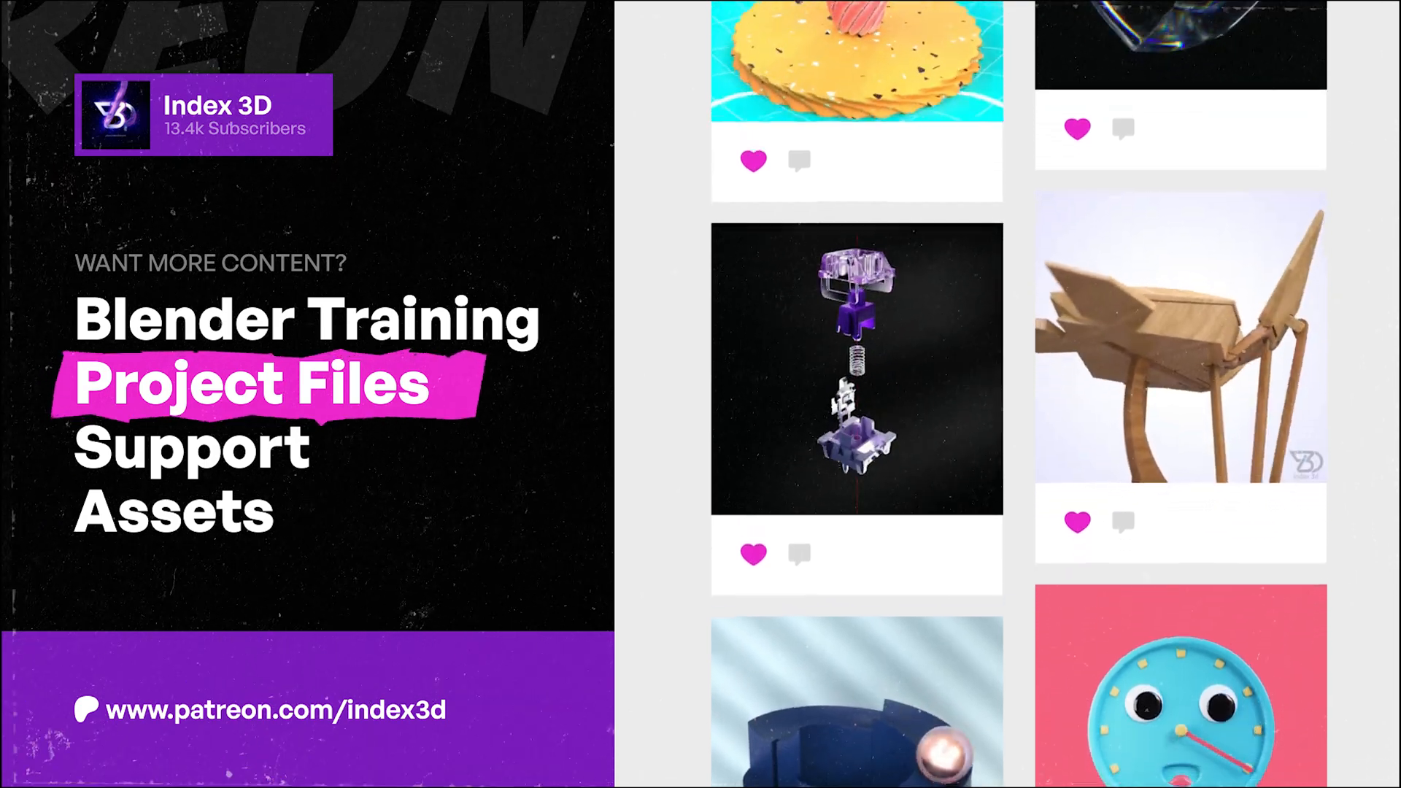
scroll(down, 3)
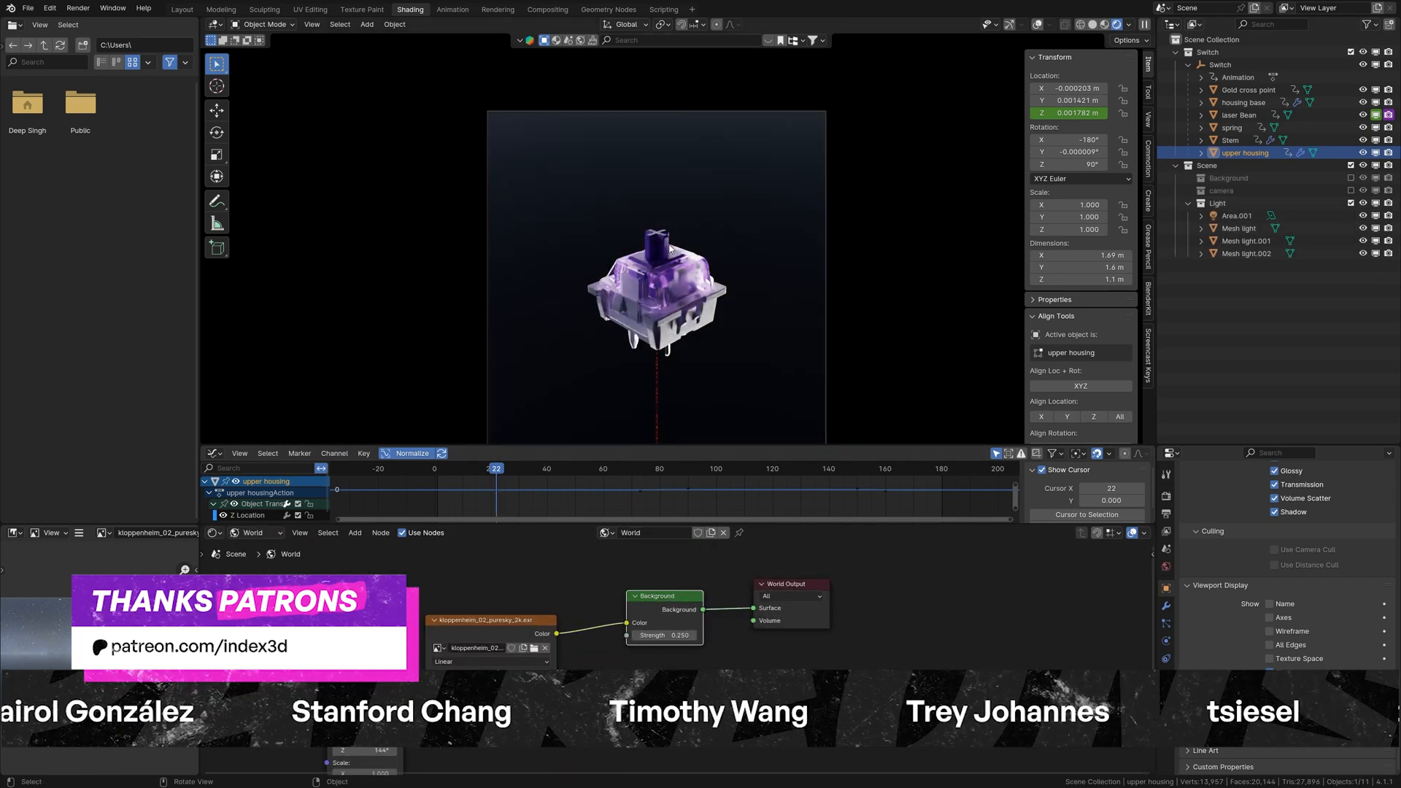
Switch to the Shading workspace and select the stem to edit its material
click(371, 24)
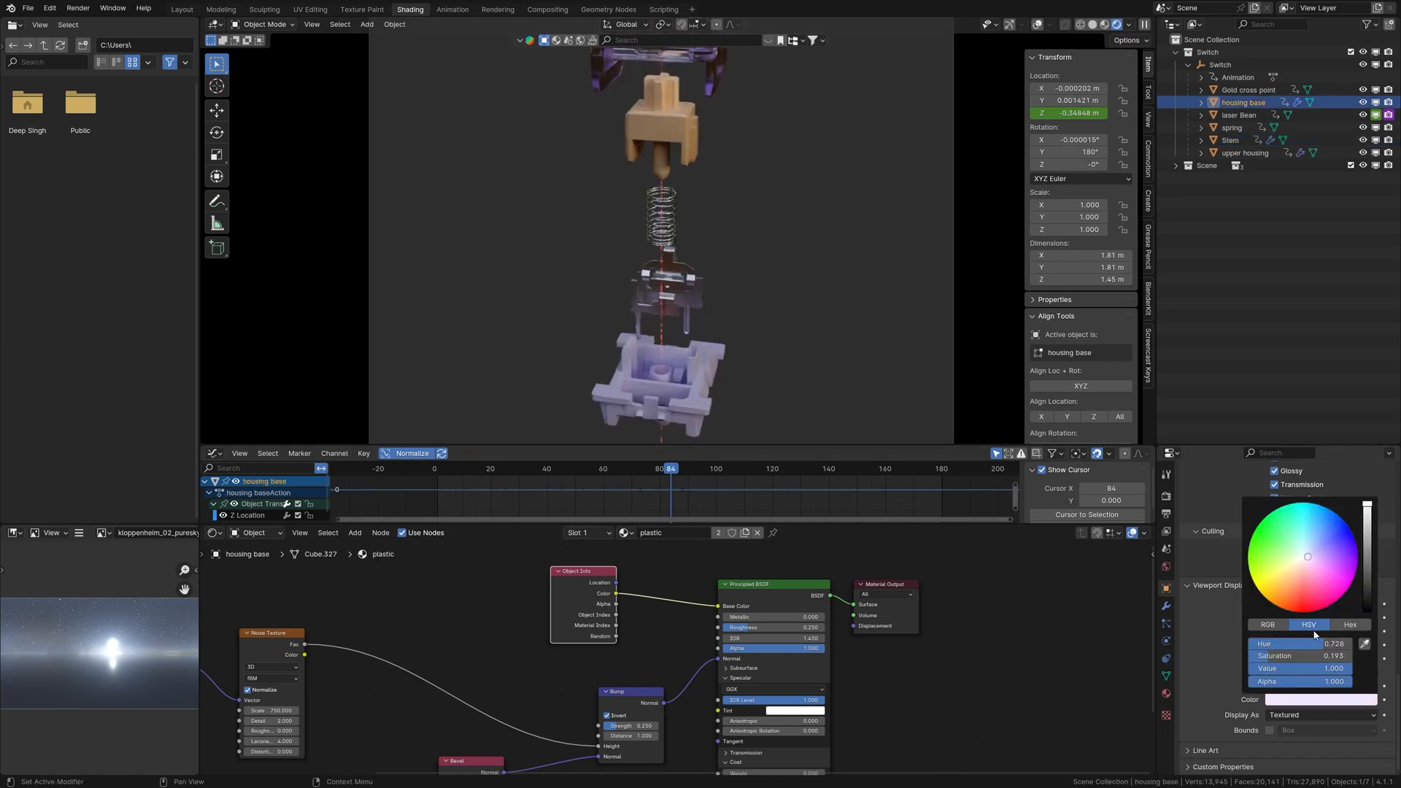
click(1231, 139)
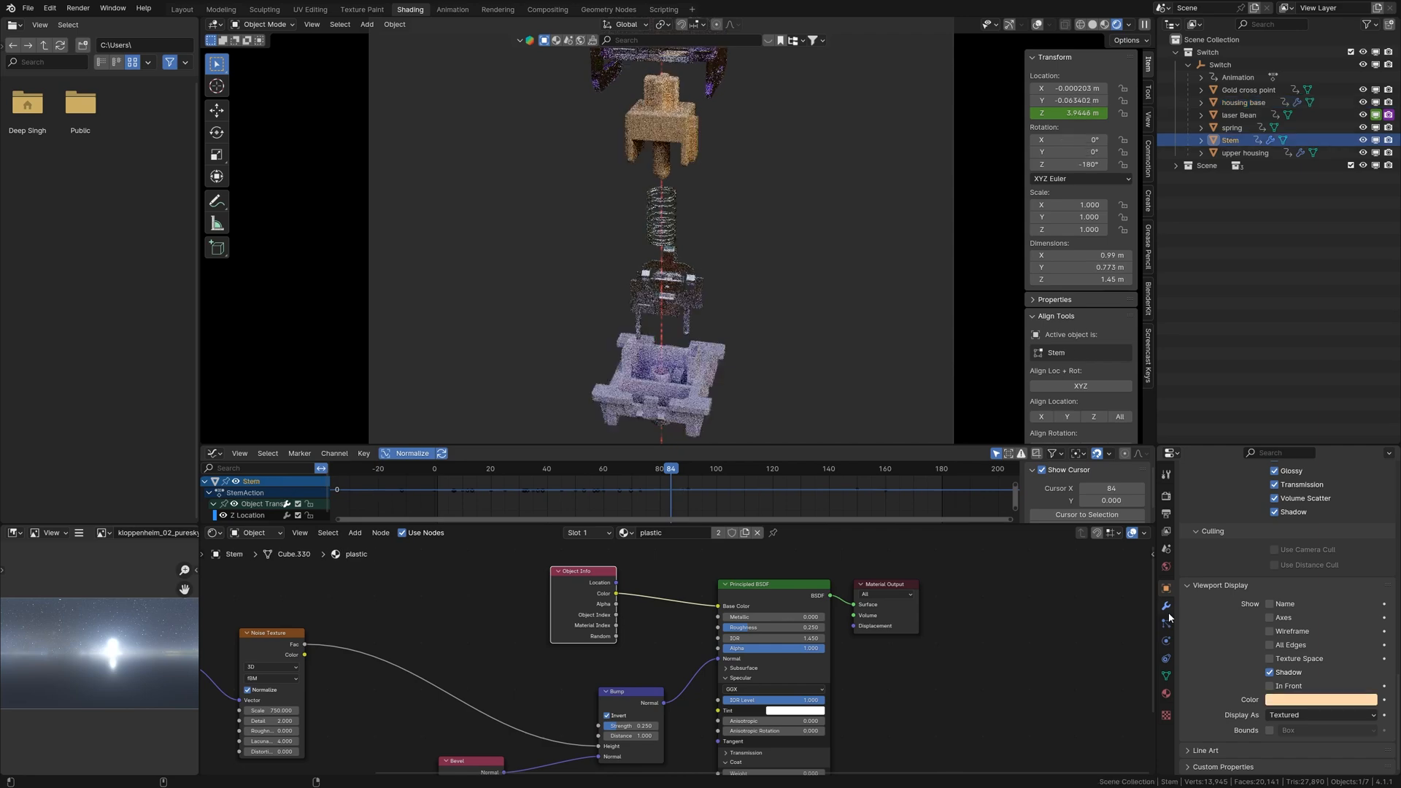
click(1234, 127)
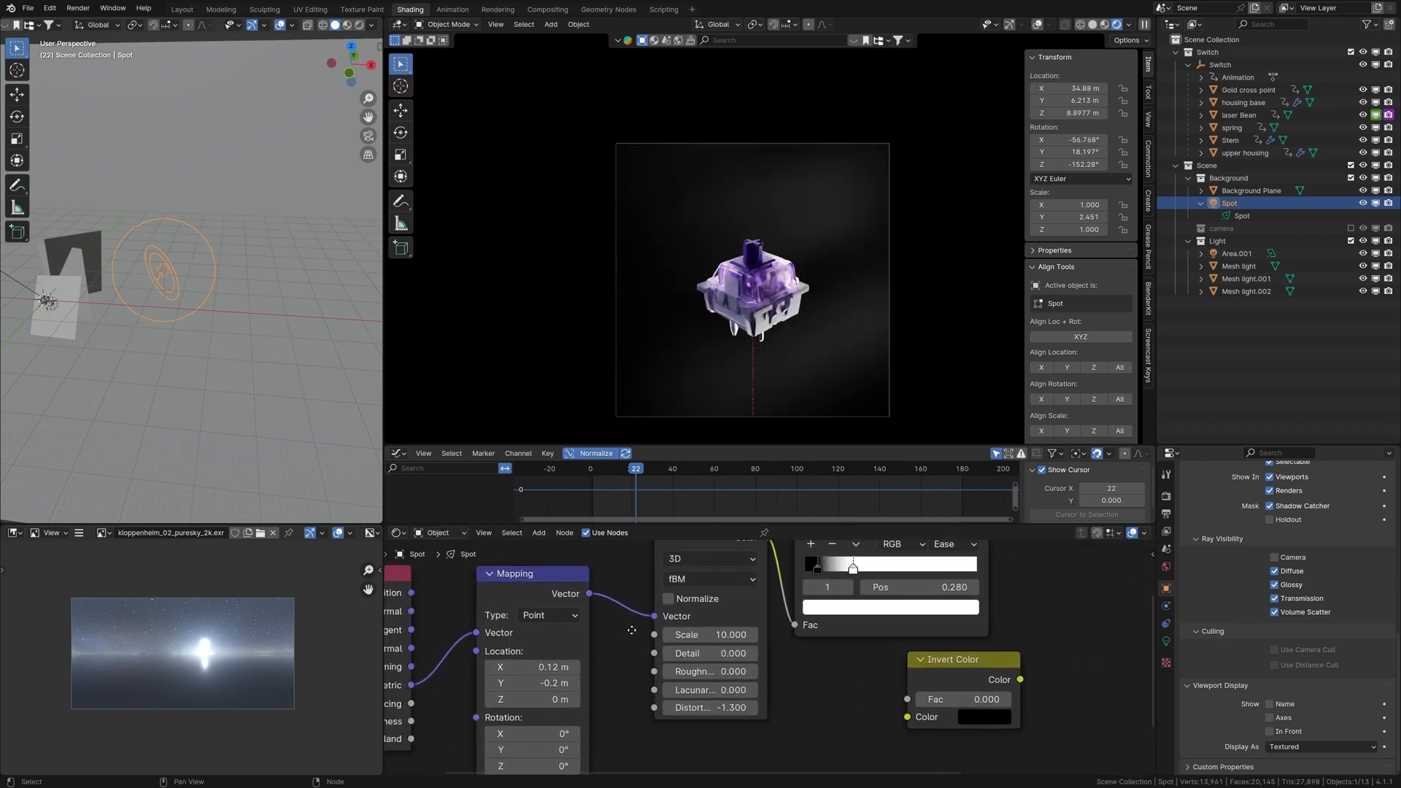
Set light-path bounces and PNG RGBA output for frames 1–180, then render
click(1167, 589)
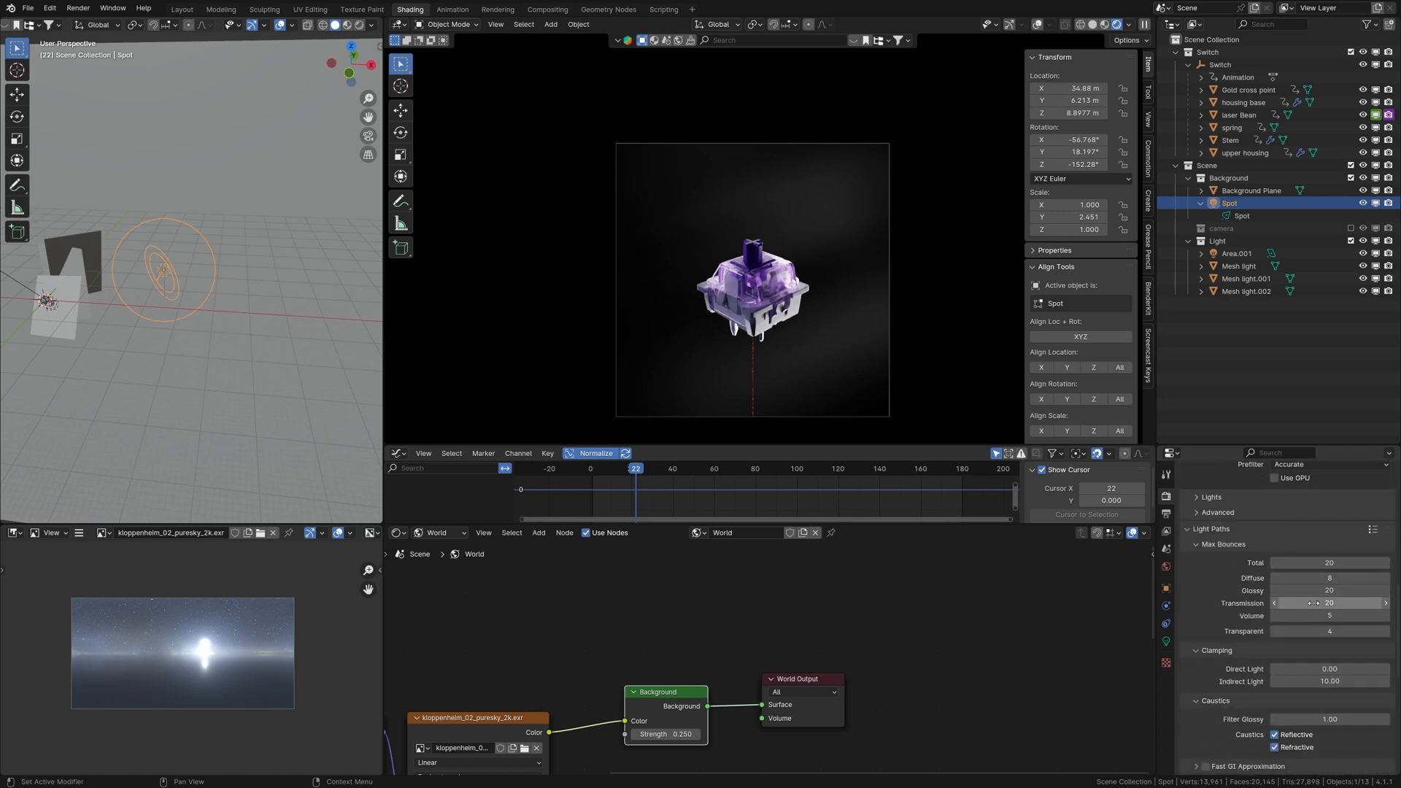
mouse_move(823, 313)
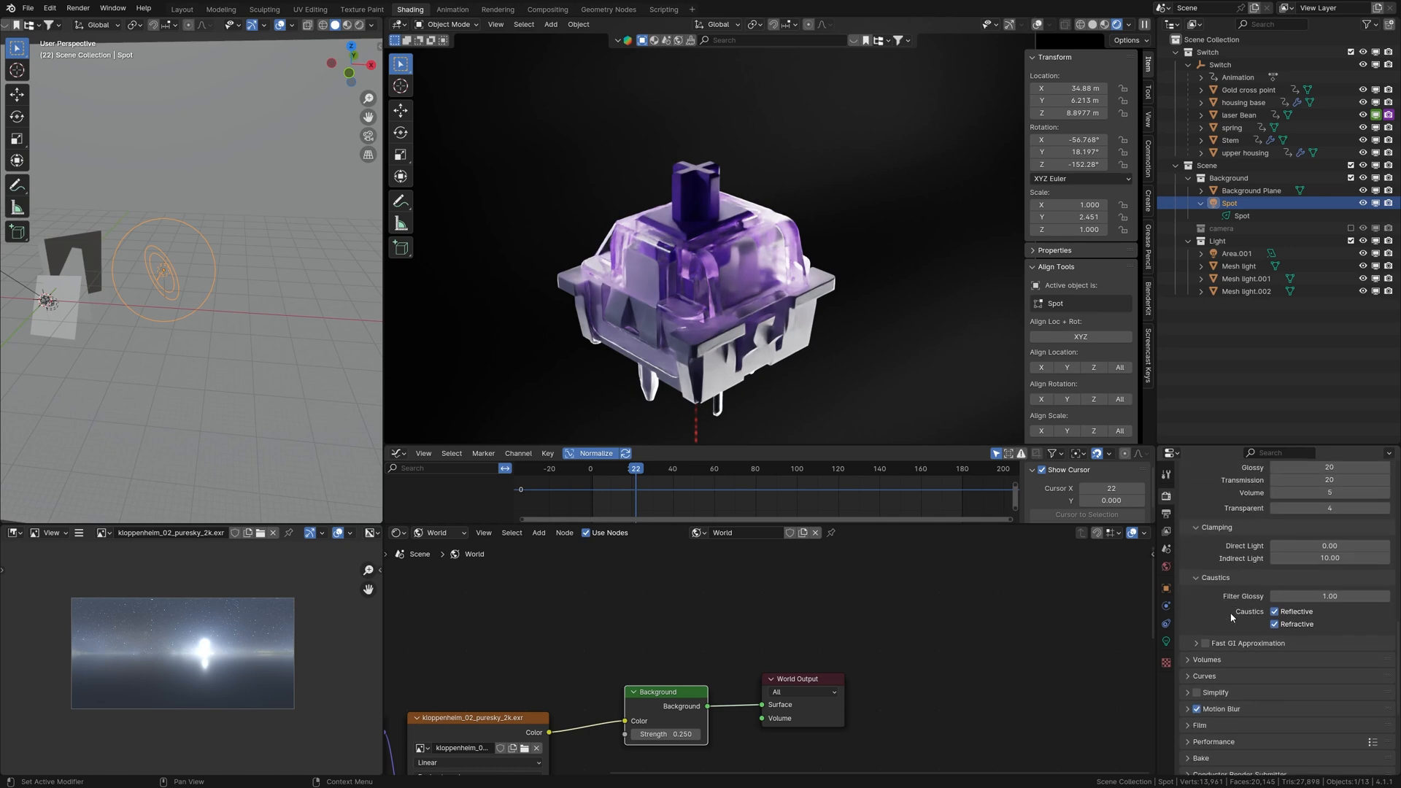
scroll(down, 3)
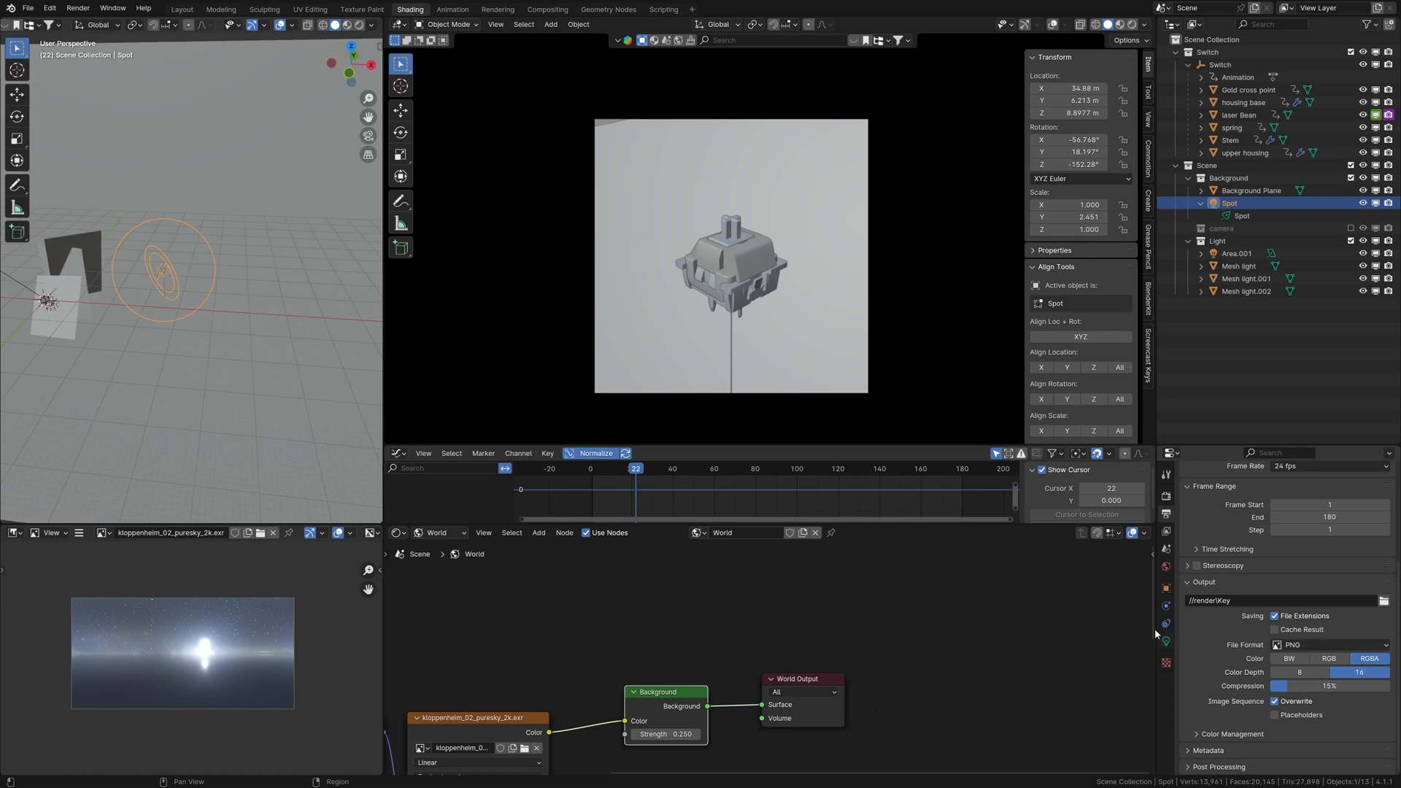
click(76, 8)
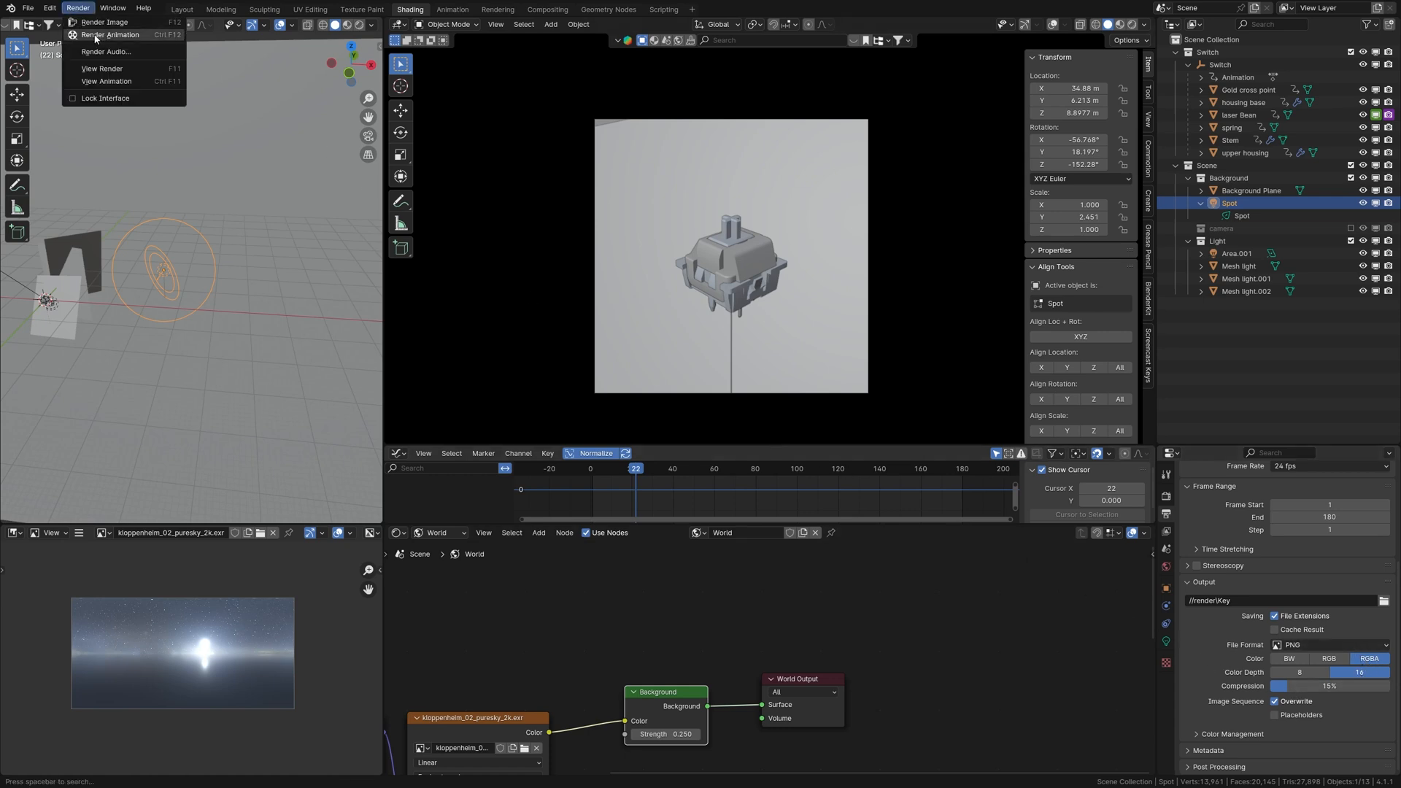